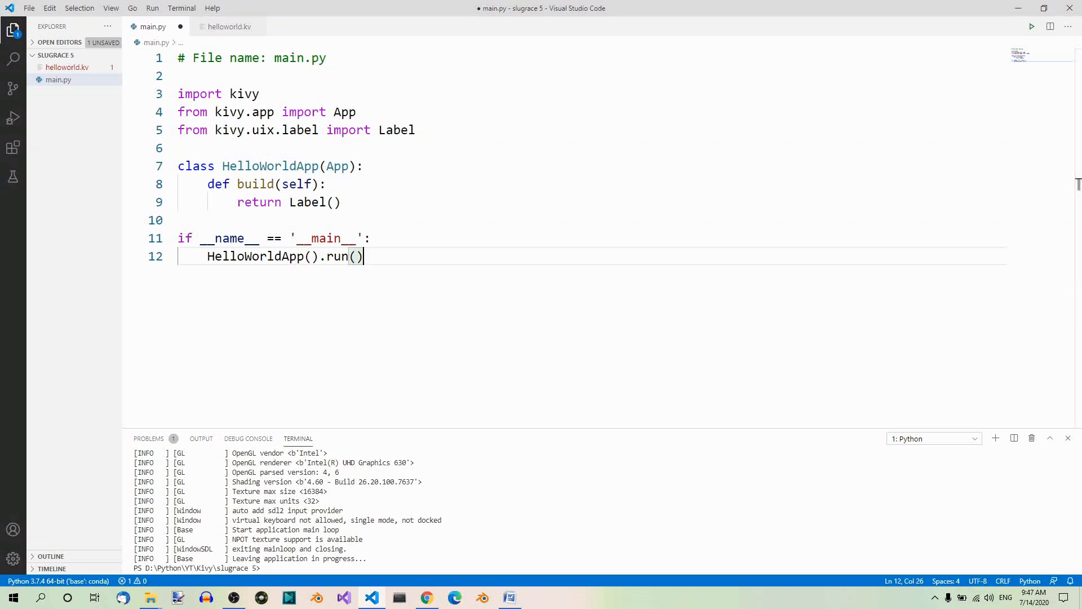
mouse_move(377, 72)
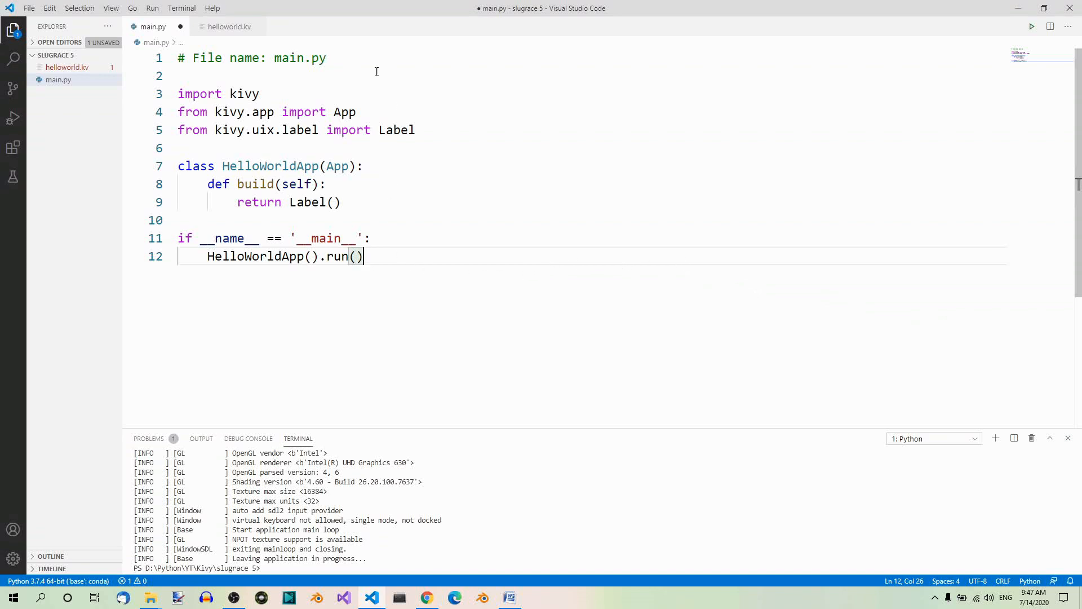
mouse_move(261, 274)
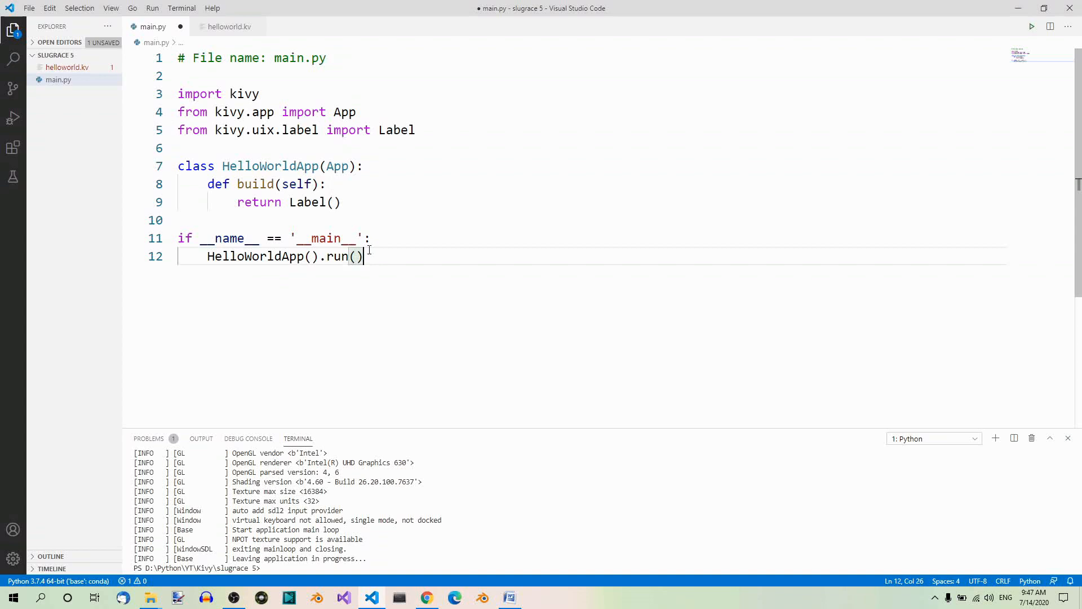
Glance at helloworld.kv, run main.py to see the small Hello World! label, then close the app window
click(226, 27)
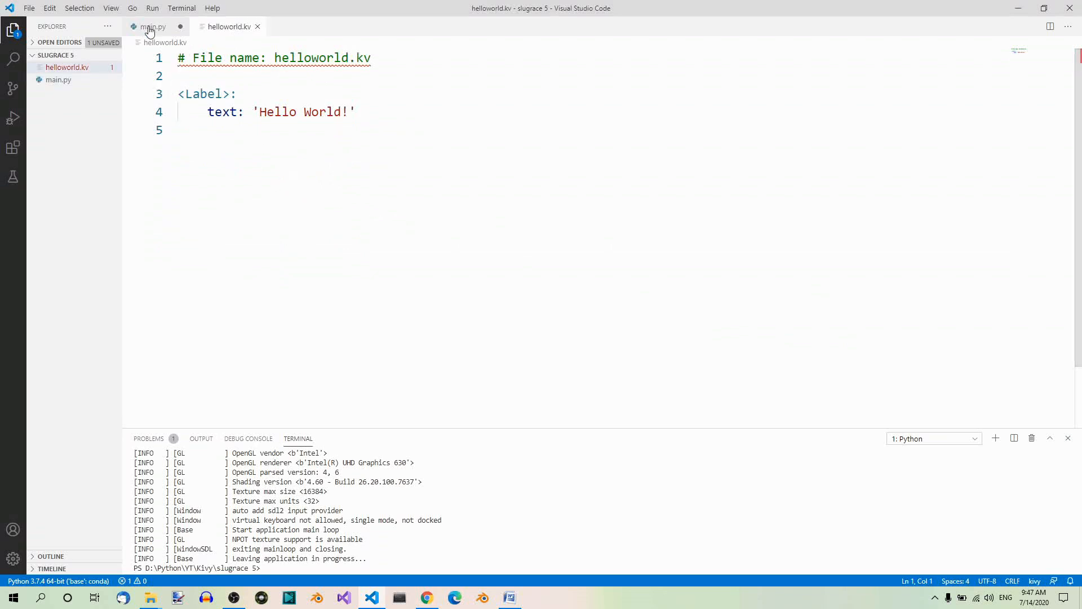
click(150, 27)
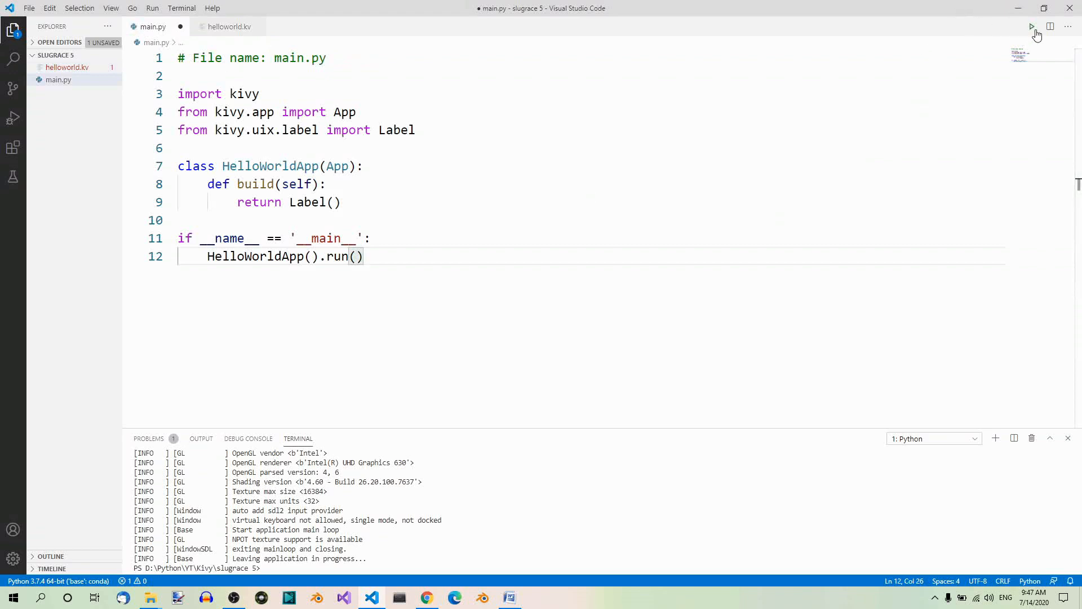
click(1032, 26)
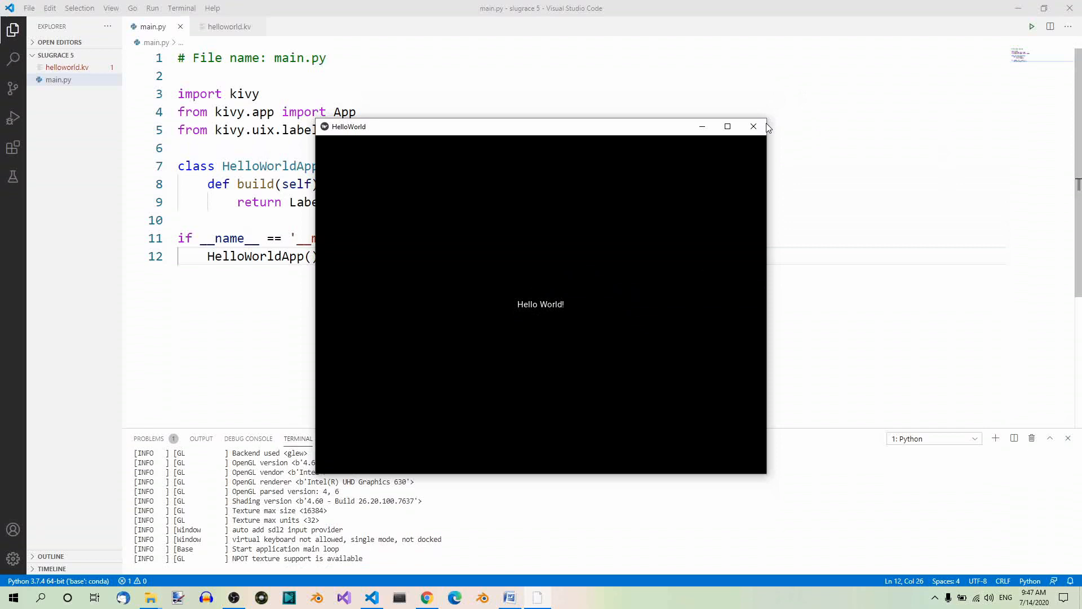
click(753, 127)
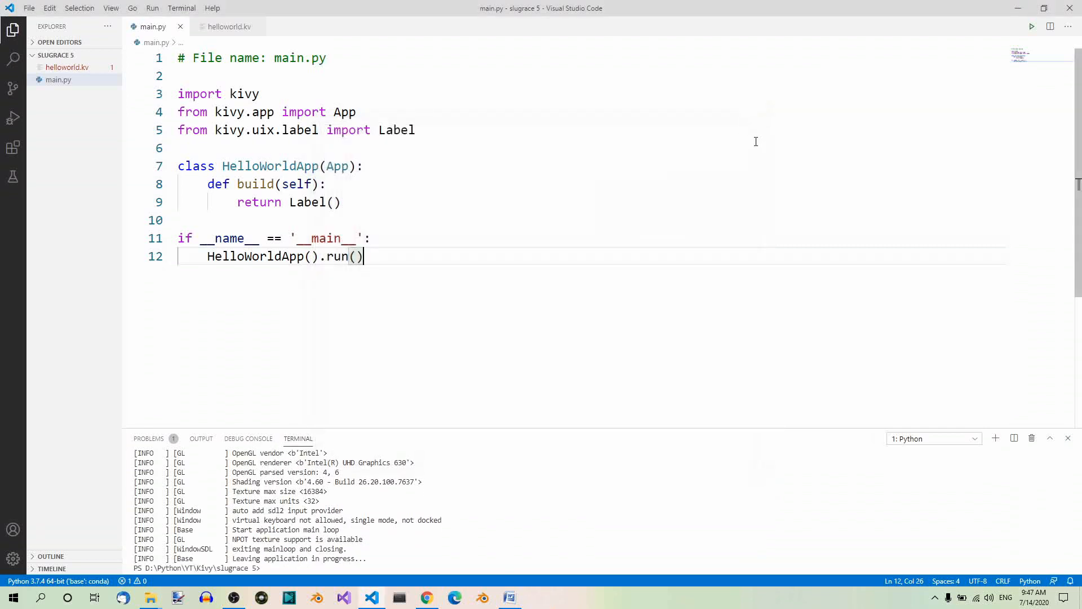
Return to helloworld.kv and place the cursor after 'Hello World!' in the Label rule
click(225, 27)
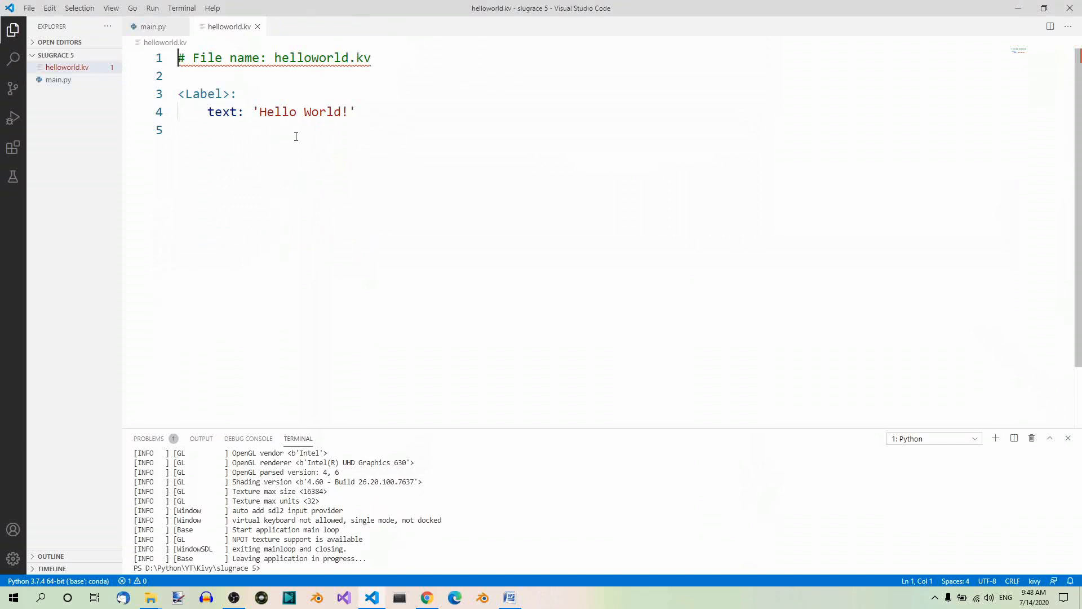
mouse_move(403, 188)
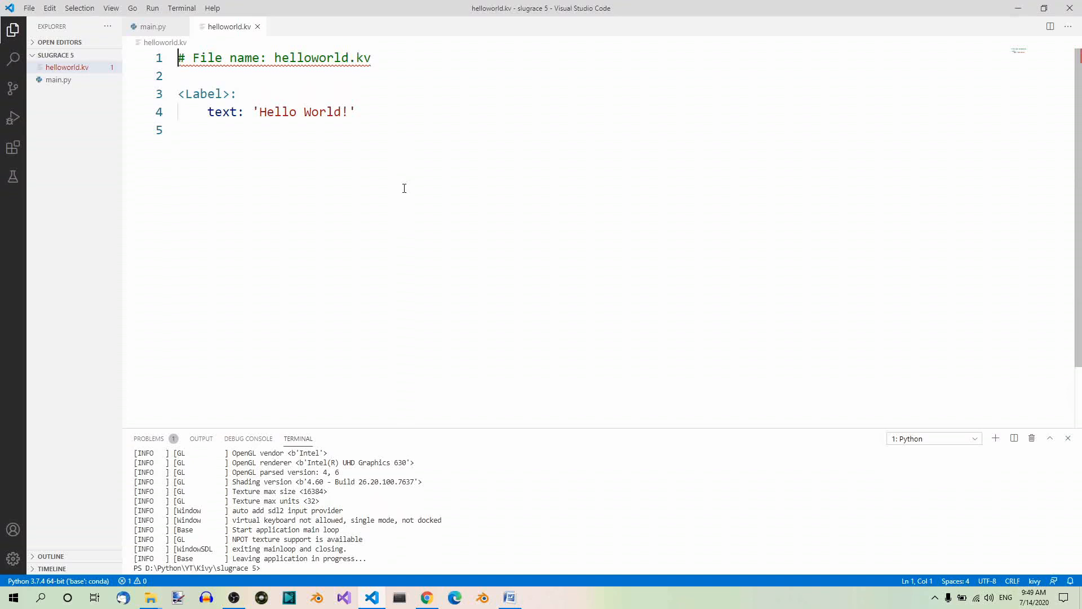
click(357, 112)
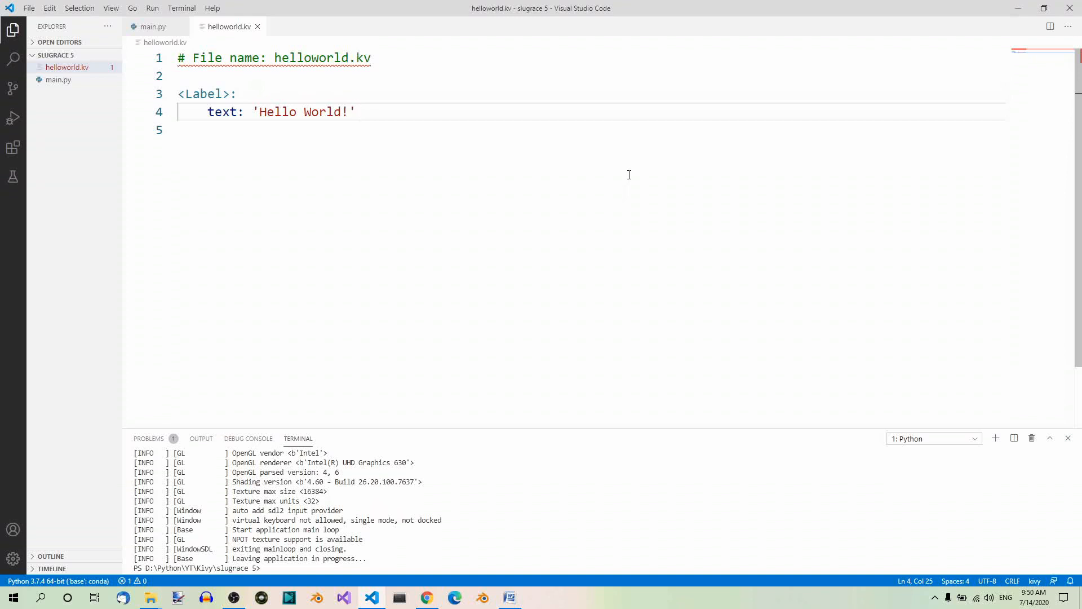
mouse_move(341, 187)
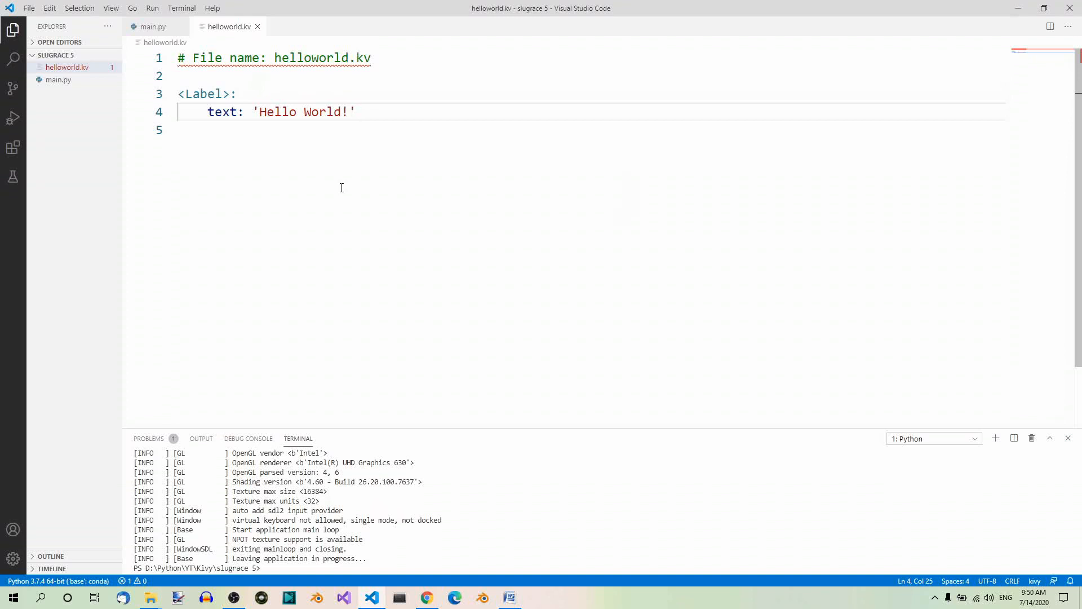
mouse_move(345, 189)
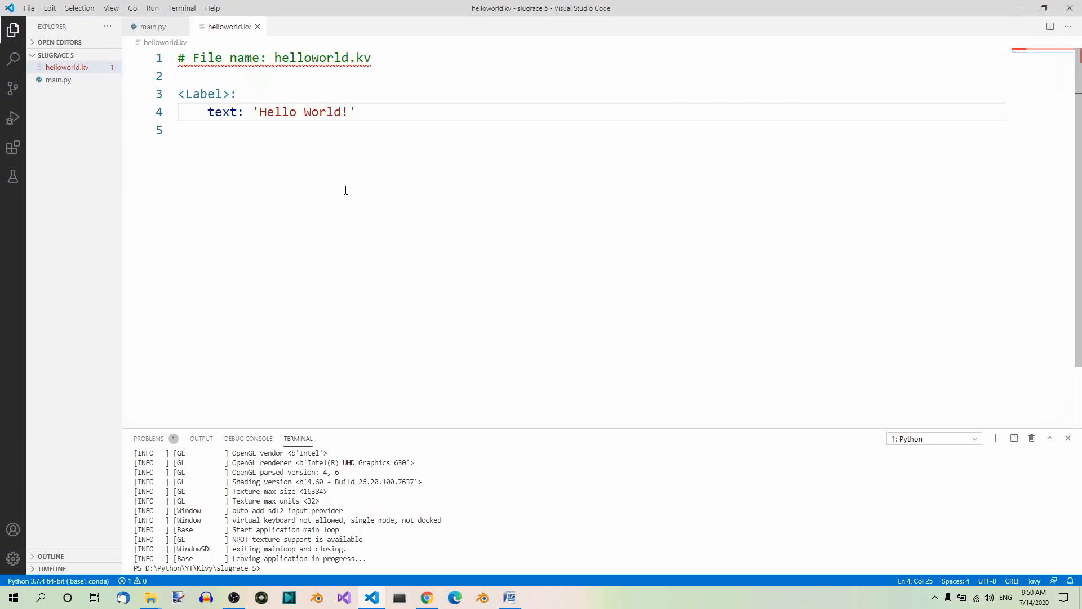
mouse_move(221, 140)
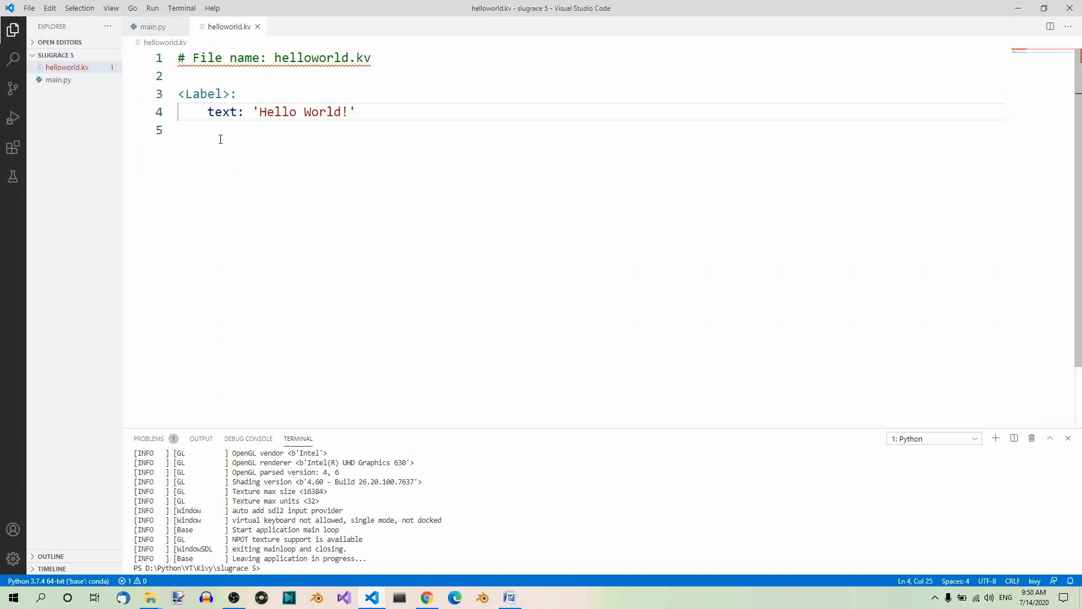
mouse_move(248, 142)
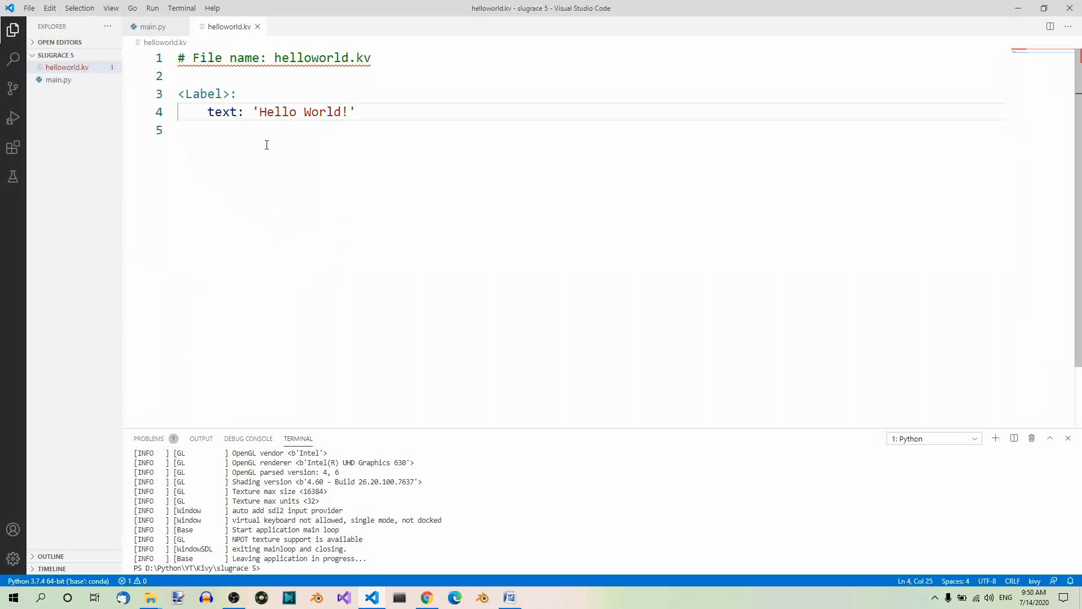
mouse_move(304, 171)
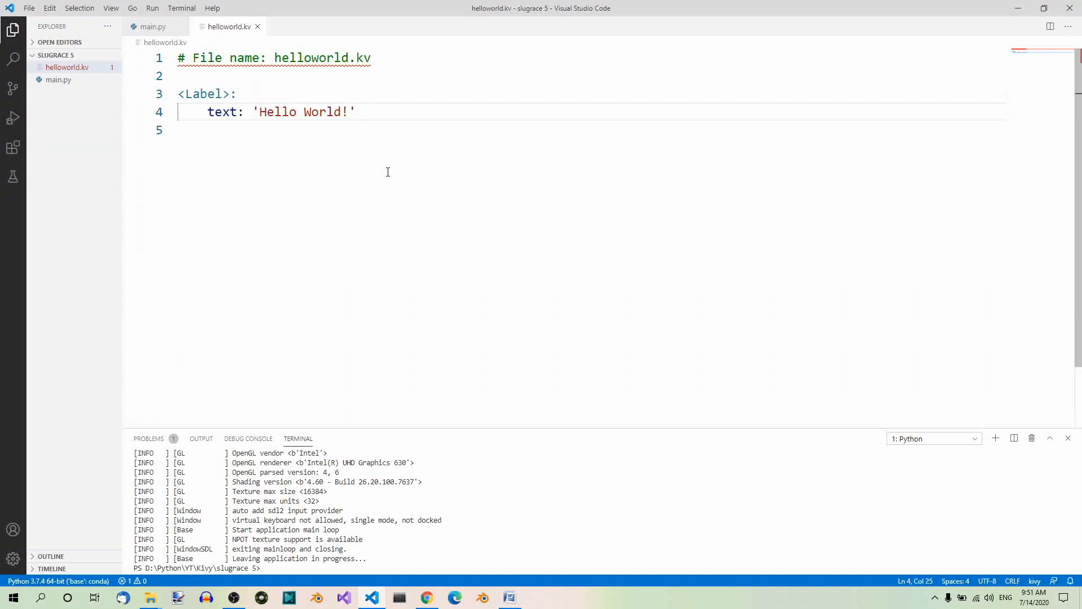
mouse_move(422, 160)
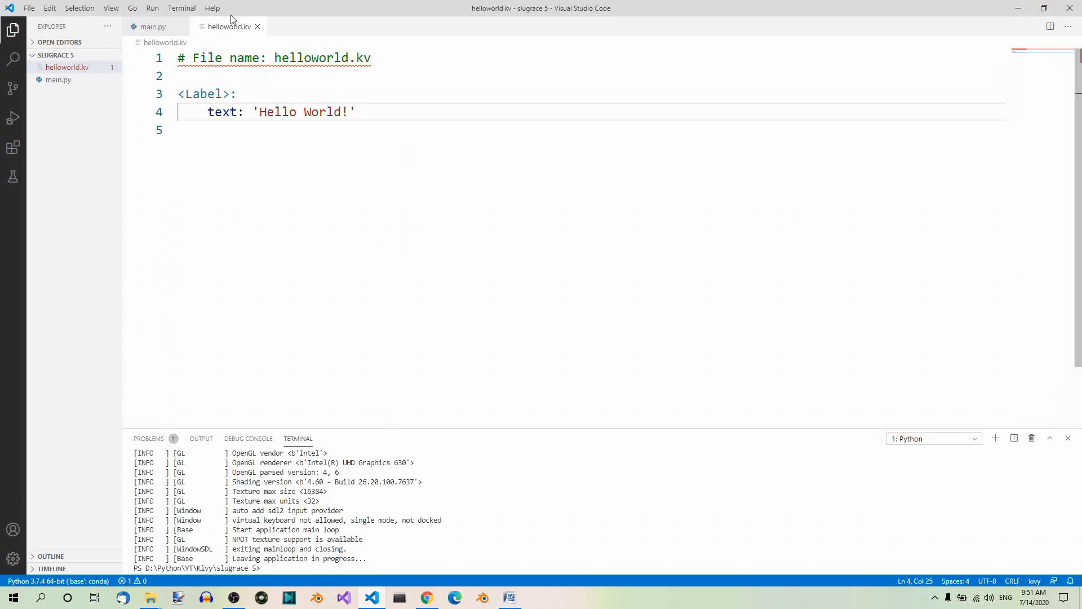
Add font_size: 50 to the Label below its text property
key(Enter)
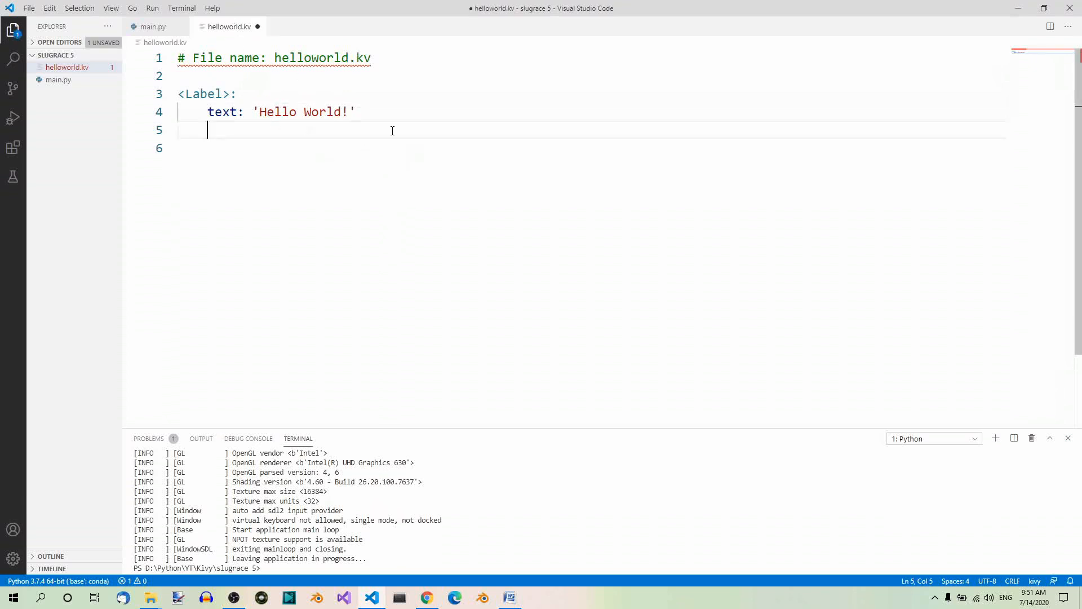
text(font)
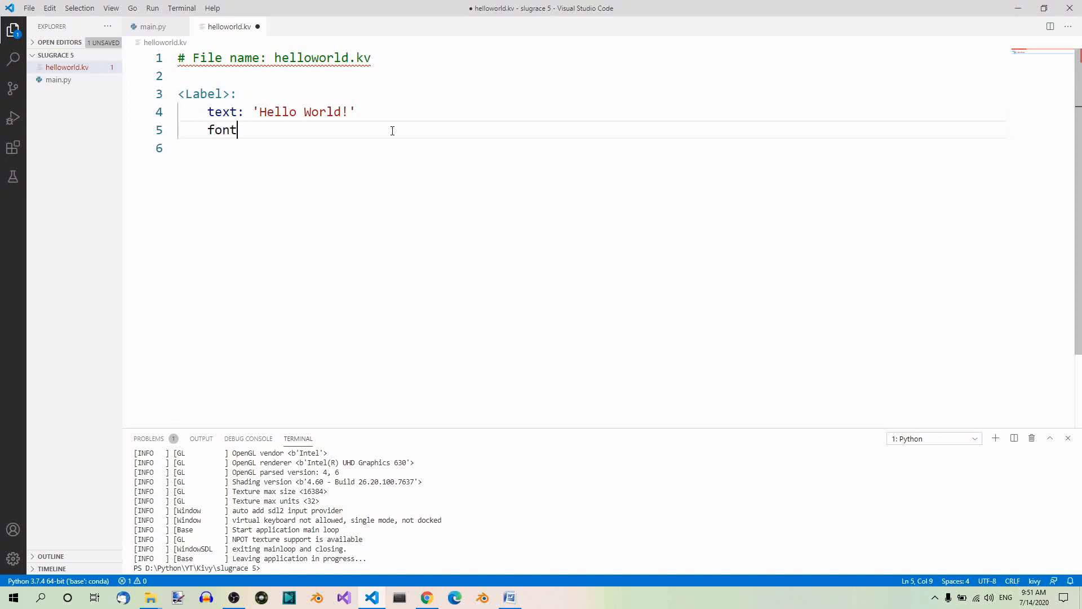
text(_size:)
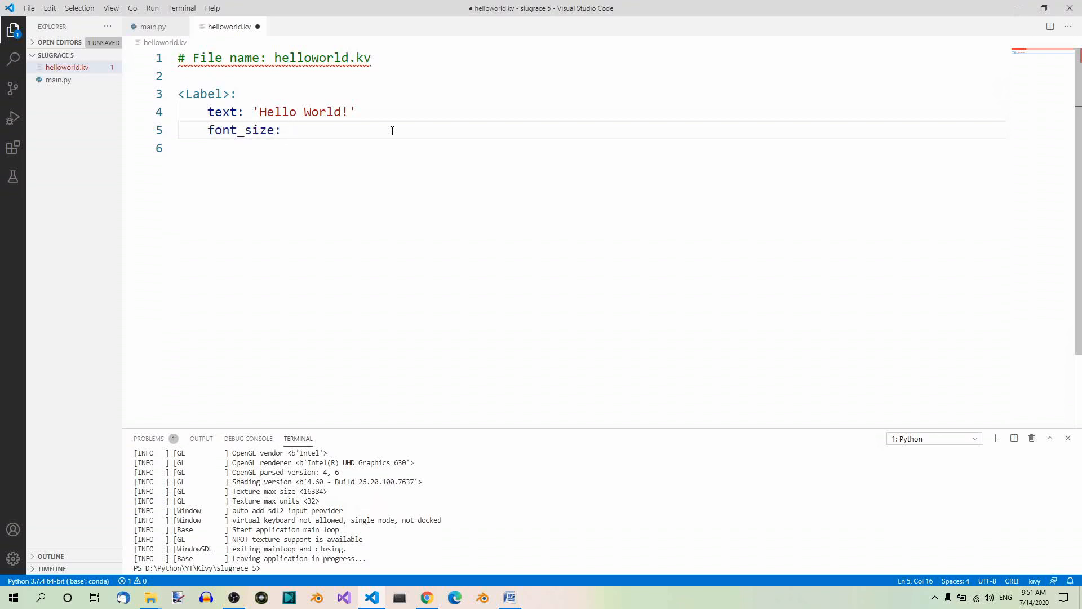
text(50)
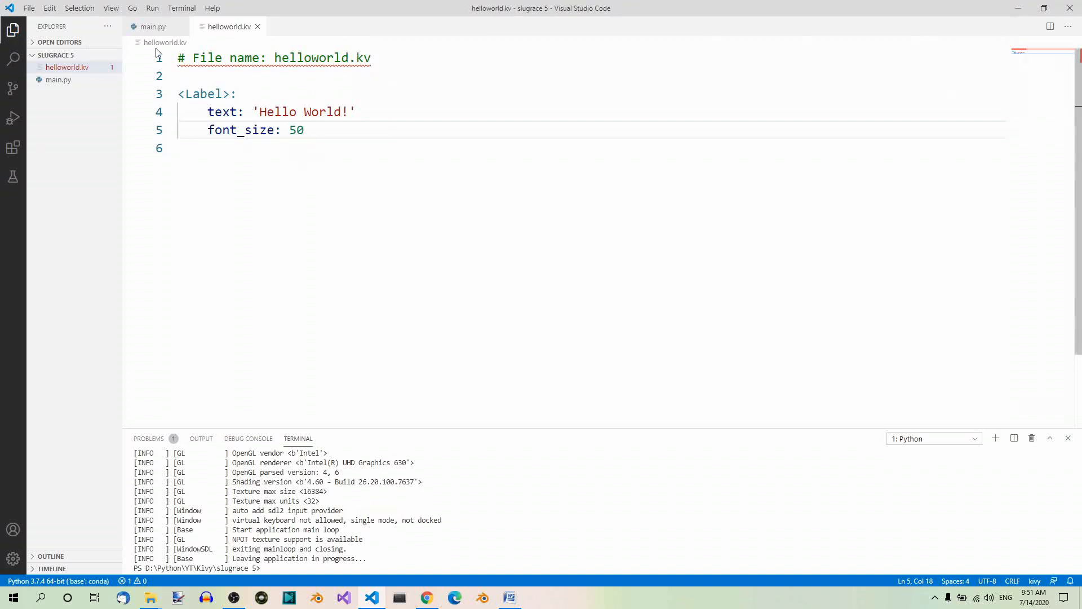
Run main.py to see the larger Hello World! text, then close the app window
click(151, 27)
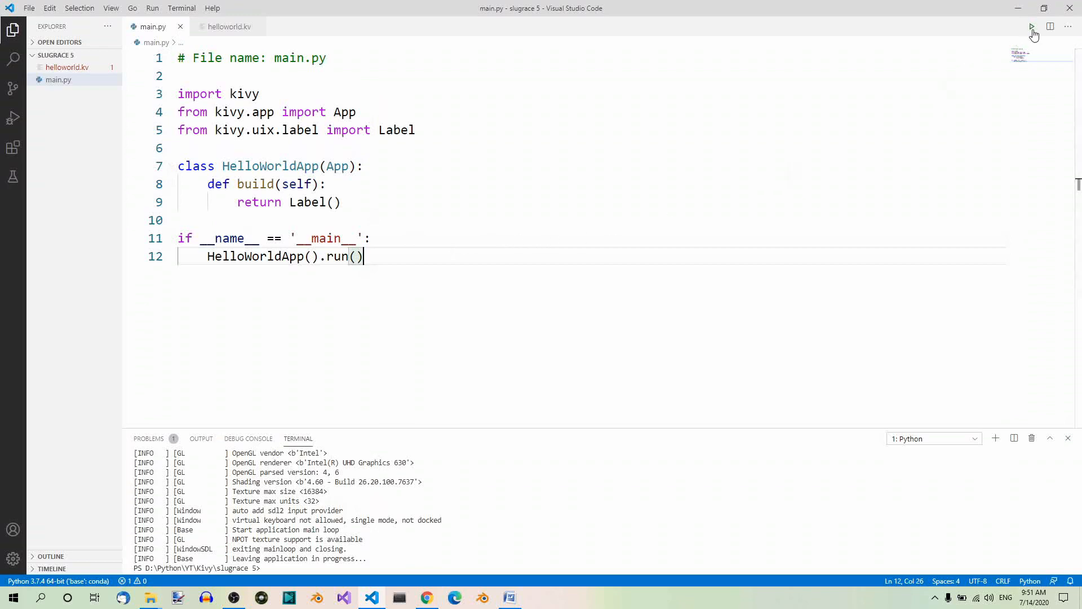
click(1032, 26)
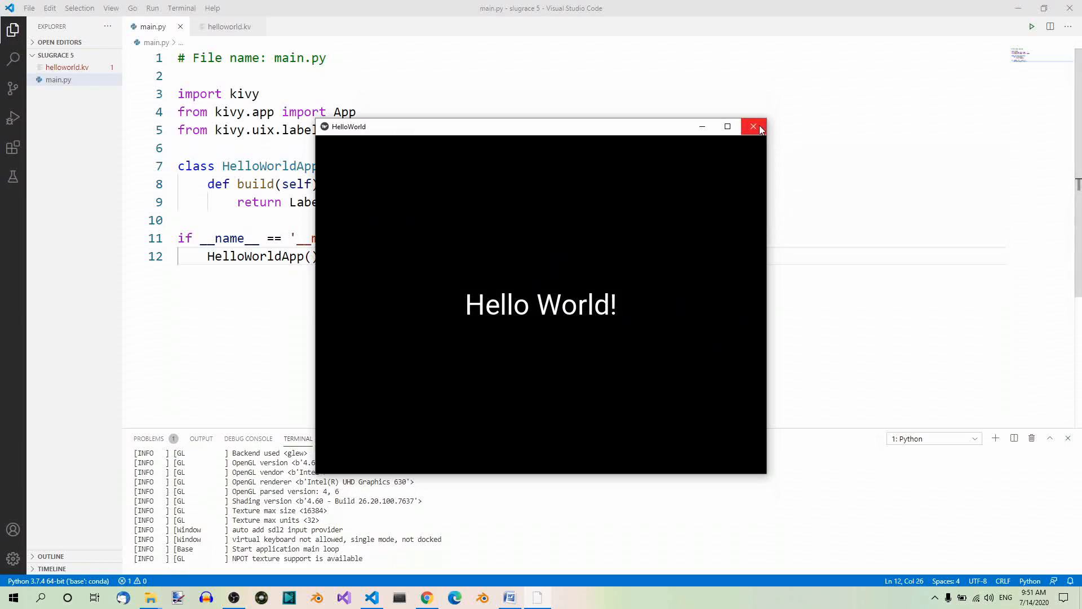
click(753, 126)
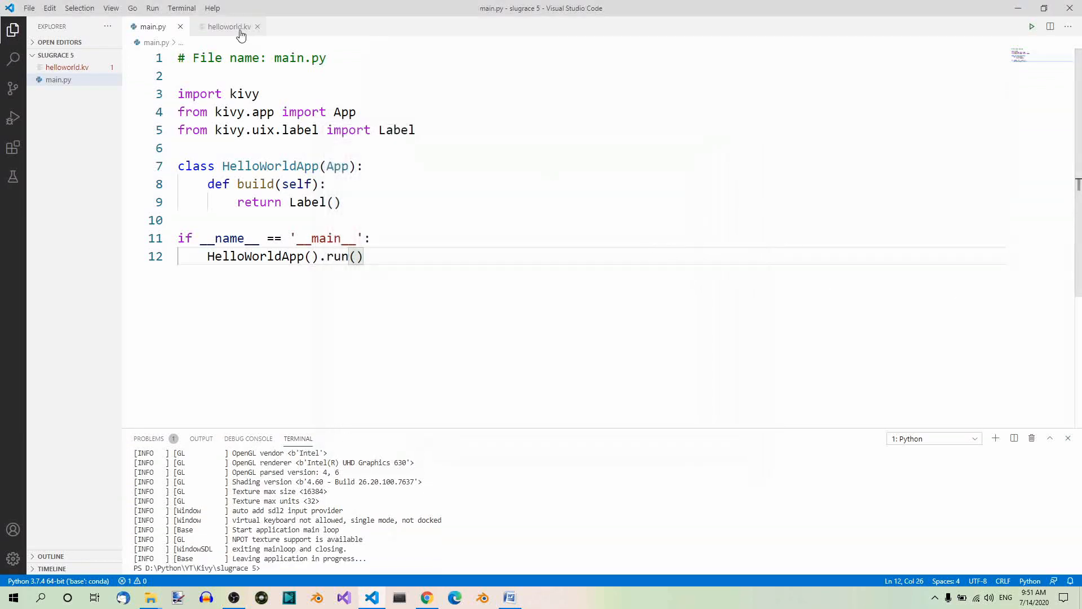
Go back to helloworld.kv showing the Label with font_size 50
click(224, 28)
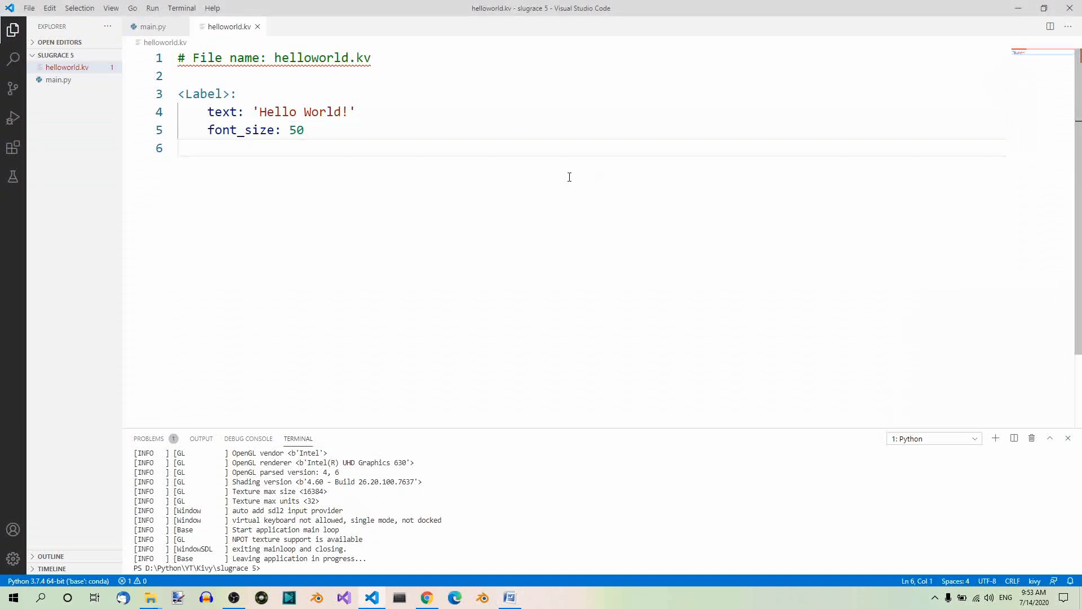
Note the purple RGBA values (r = 126 ...) and their division by 255, e.g. 126/255 ≈ 0.56
text(r = 126)
text(a = 255)
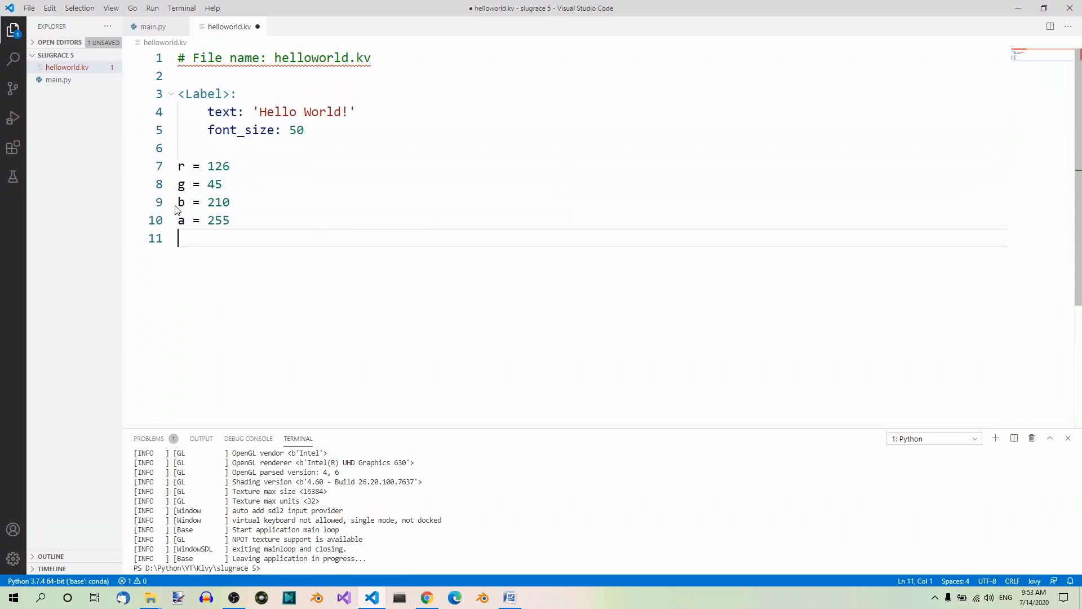
key(Enter)
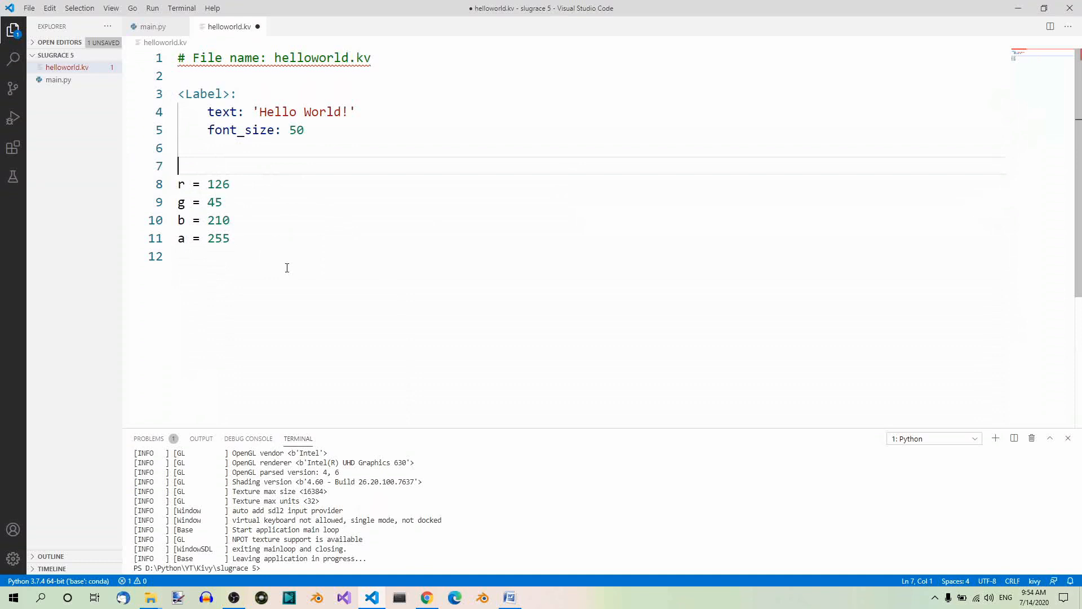
mouse_move(268, 249)
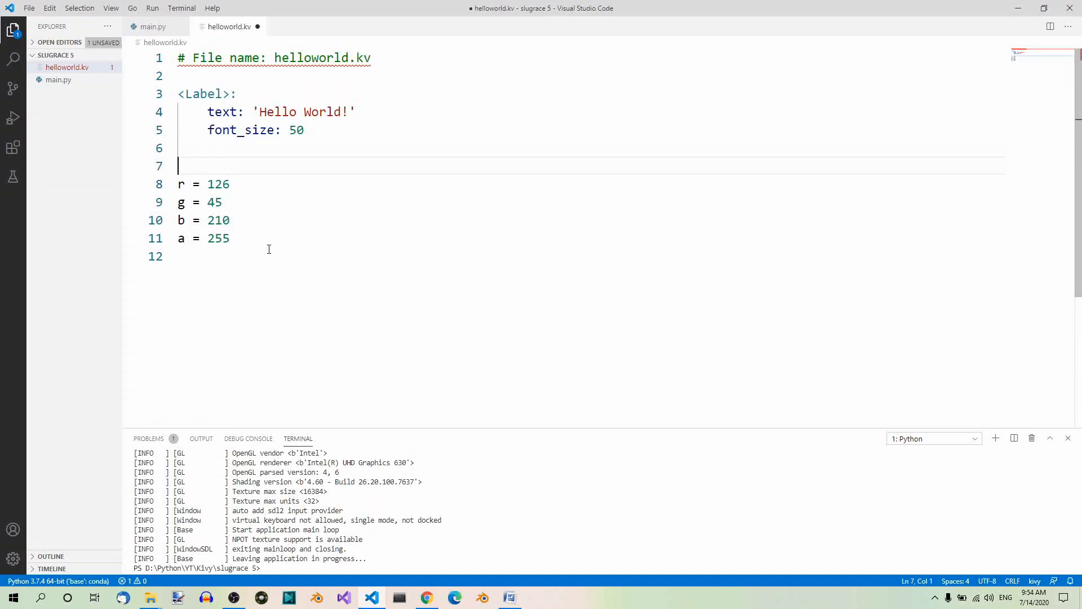
key(Enter)
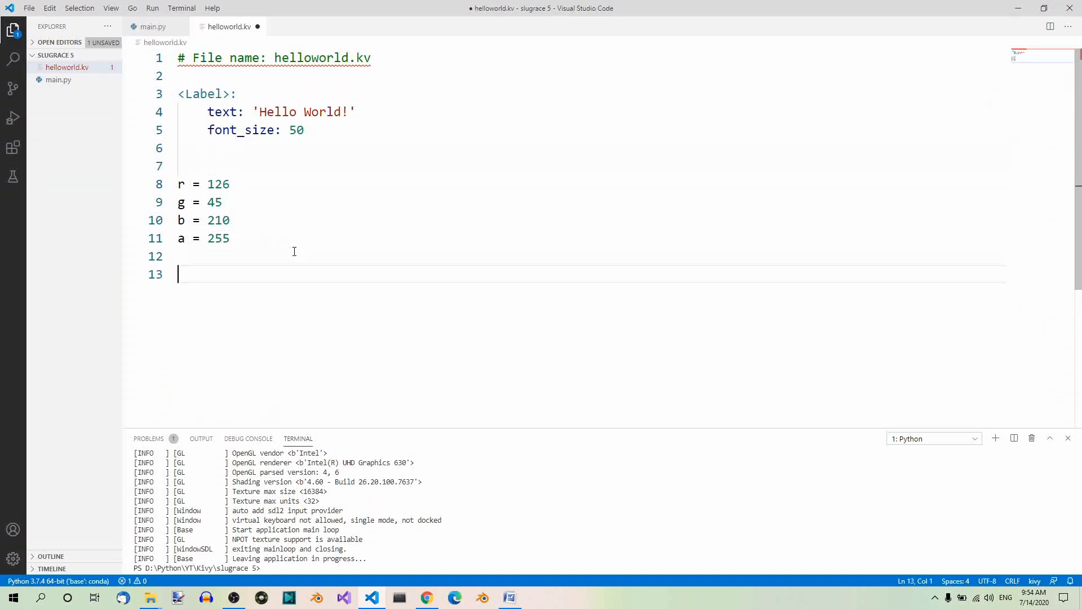
text(r = 126/255 ≈ 0.56)
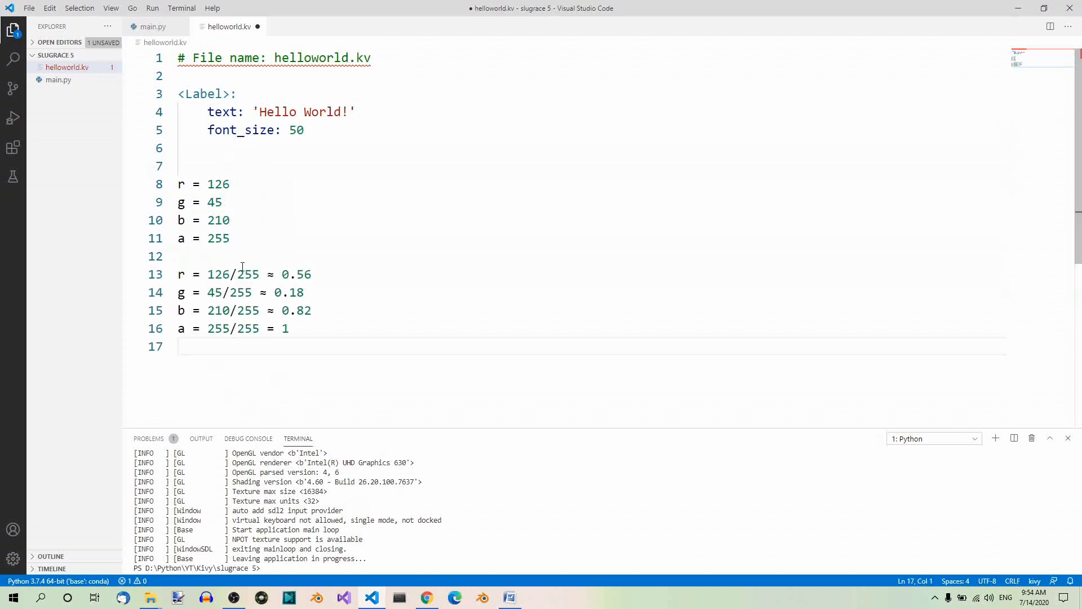
mouse_move(274, 265)
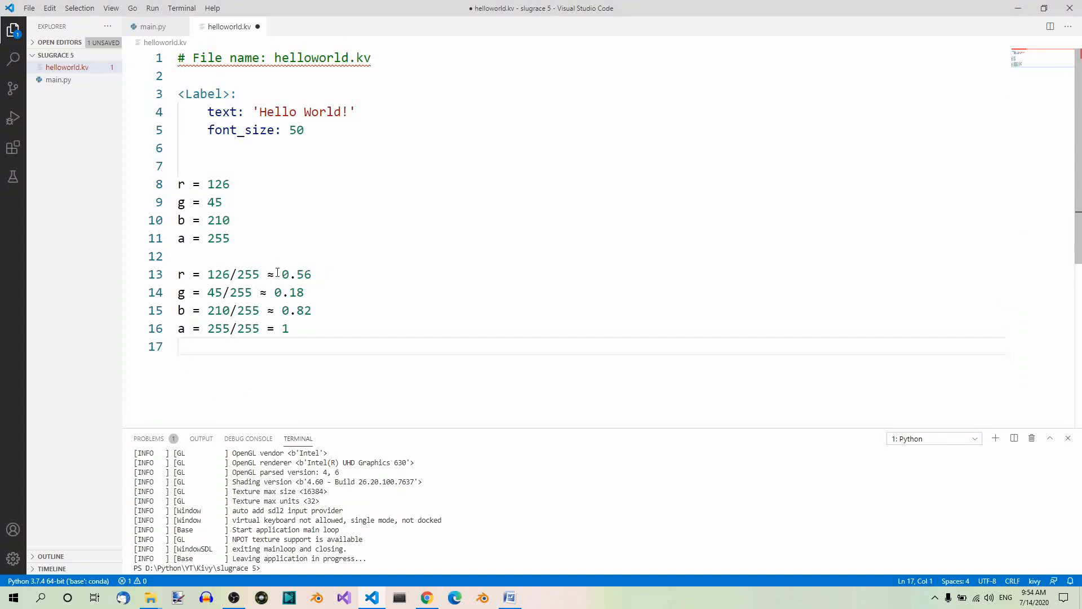
mouse_move(305, 274)
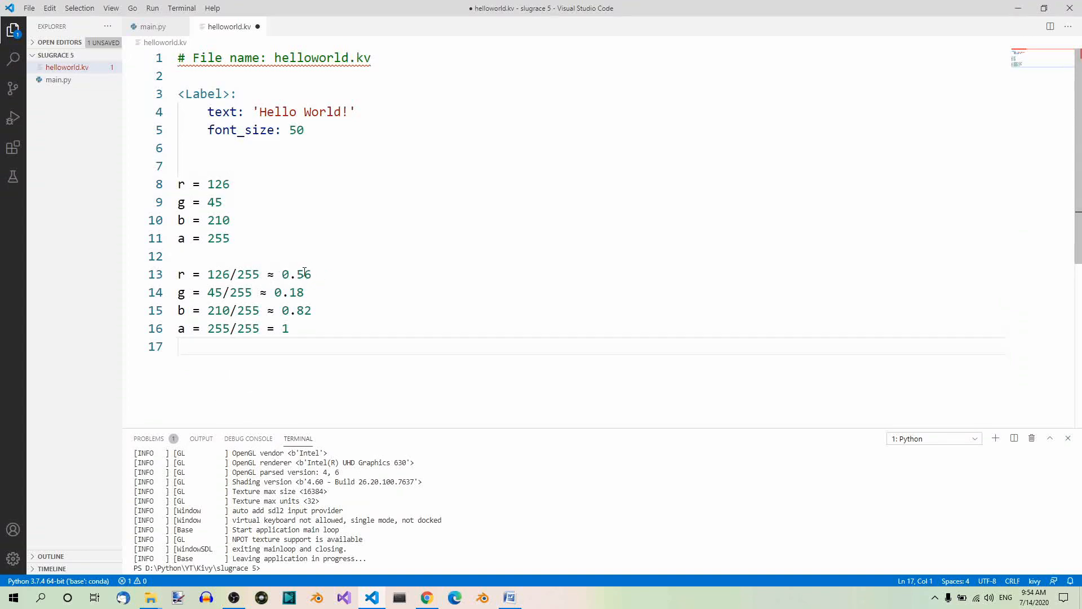
mouse_move(708, 401)
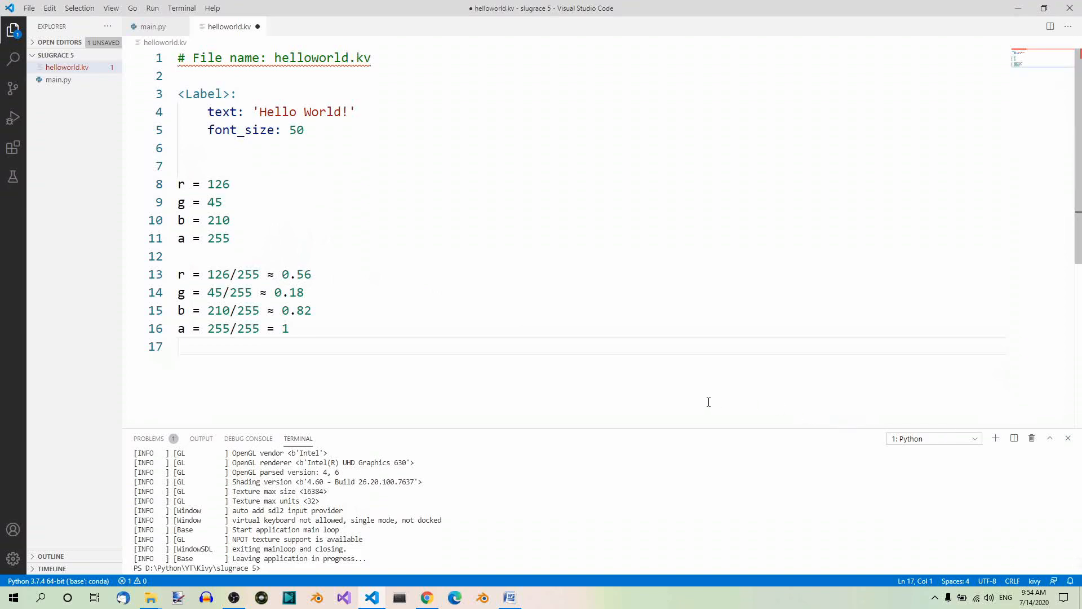
mouse_move(620, 414)
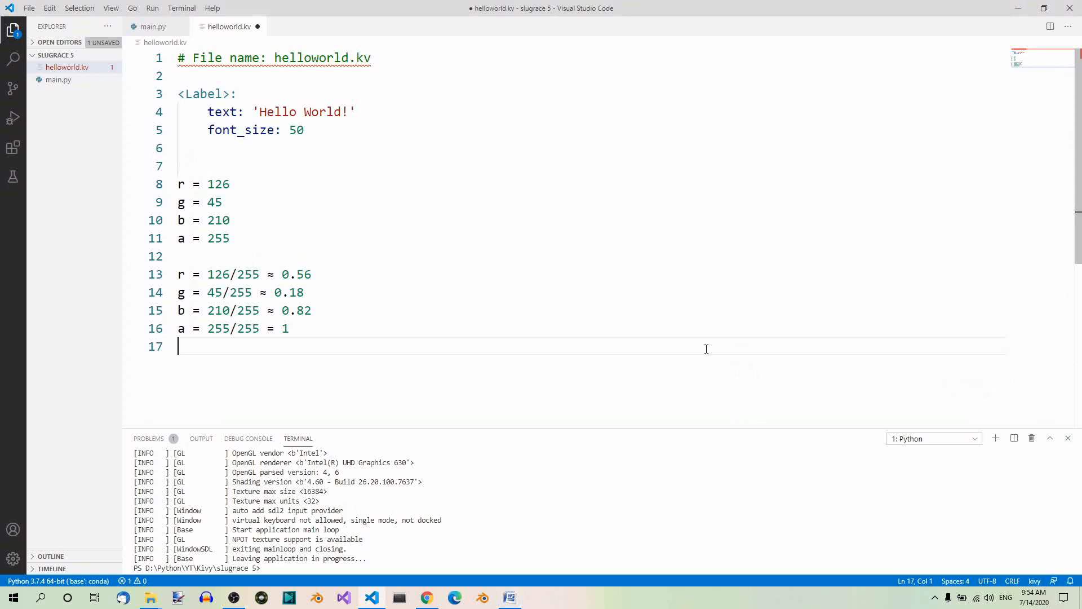
Write color: [.56, .18, .82, 1] and the equivalent color: [126/255, 45/255, 210/255, 1]
text(color: [.56, .18, .82, 1])
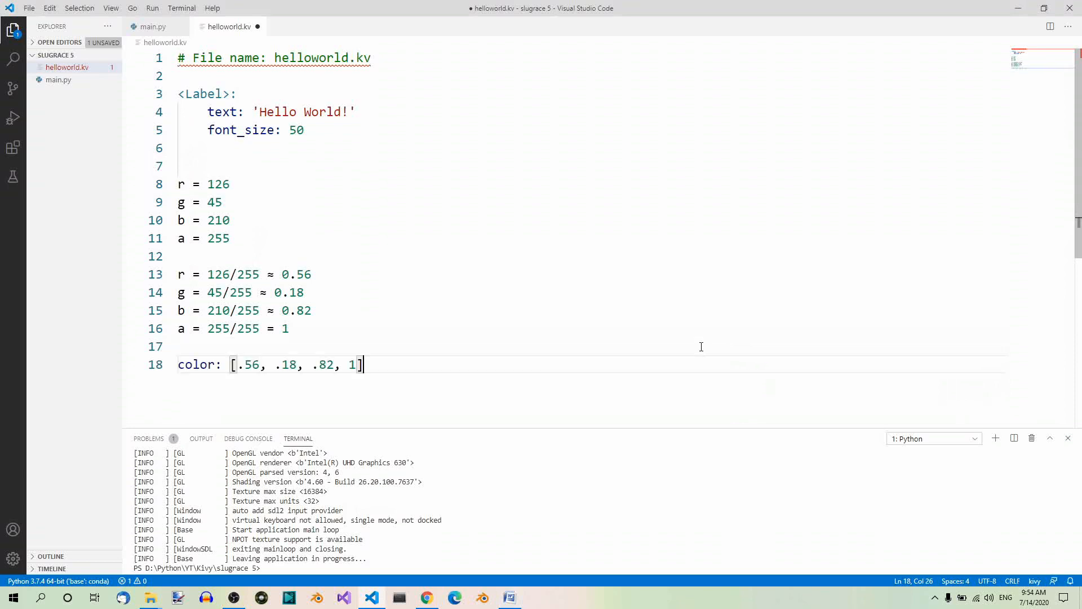
mouse_move(391, 372)
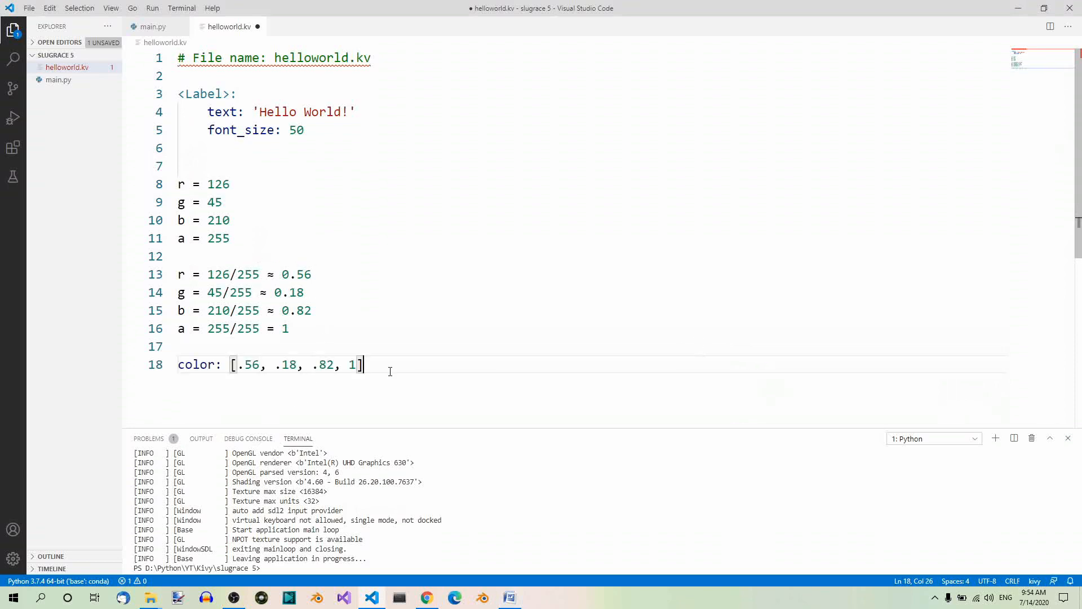
key(Enter)
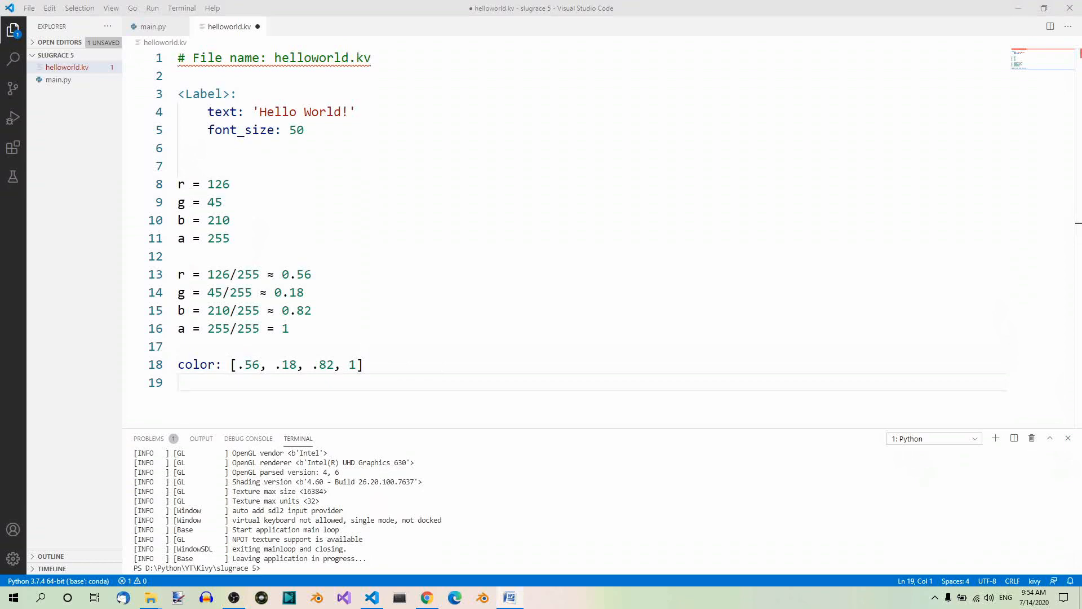
text(color: [126/255, 45/255, 210/255, 1])
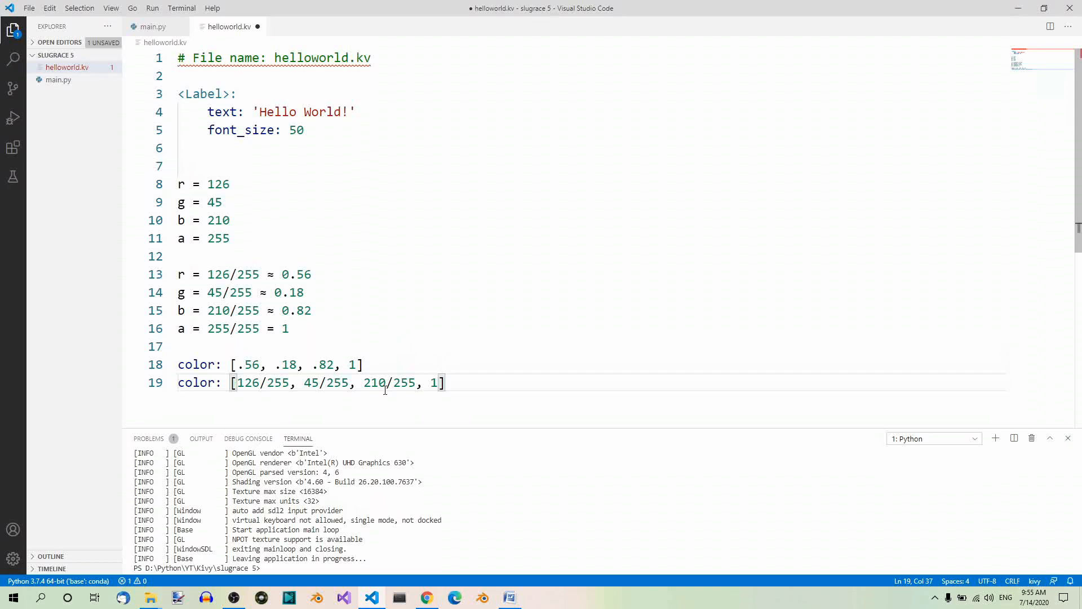
mouse_move(196, 167)
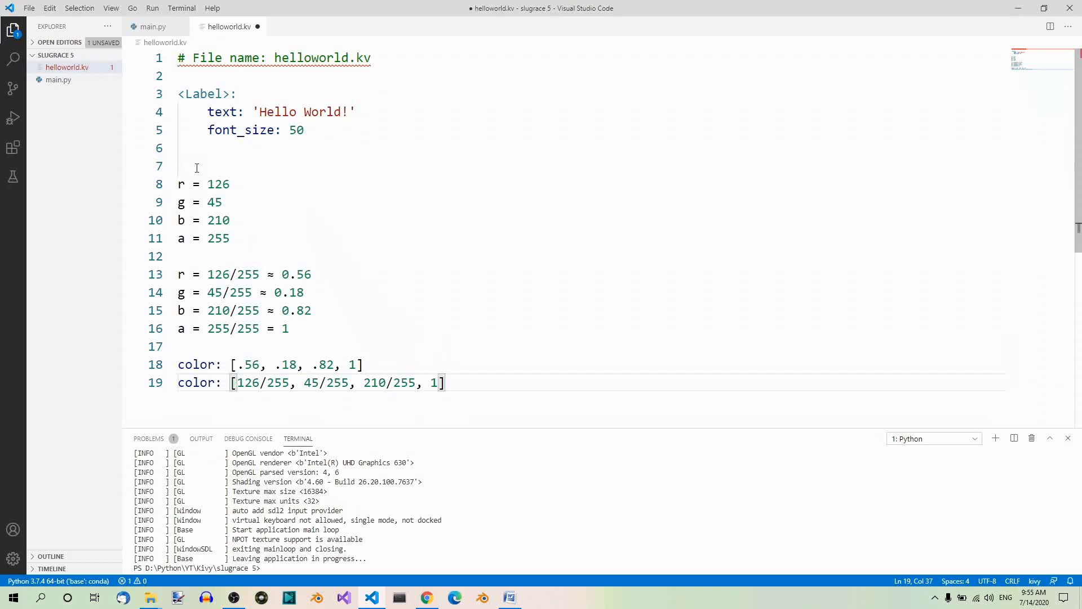
Delete the scratch notes, leaving color: [126/255, 45/255, 210/255, 1] indented under font_size
drag(177, 148, 290, 328)
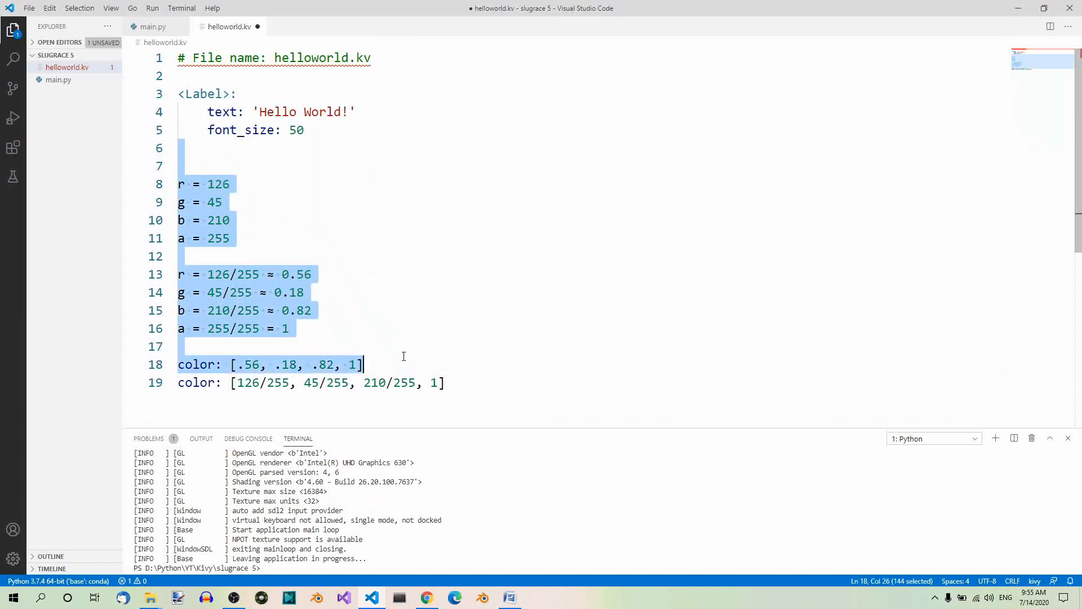
key(Delete)
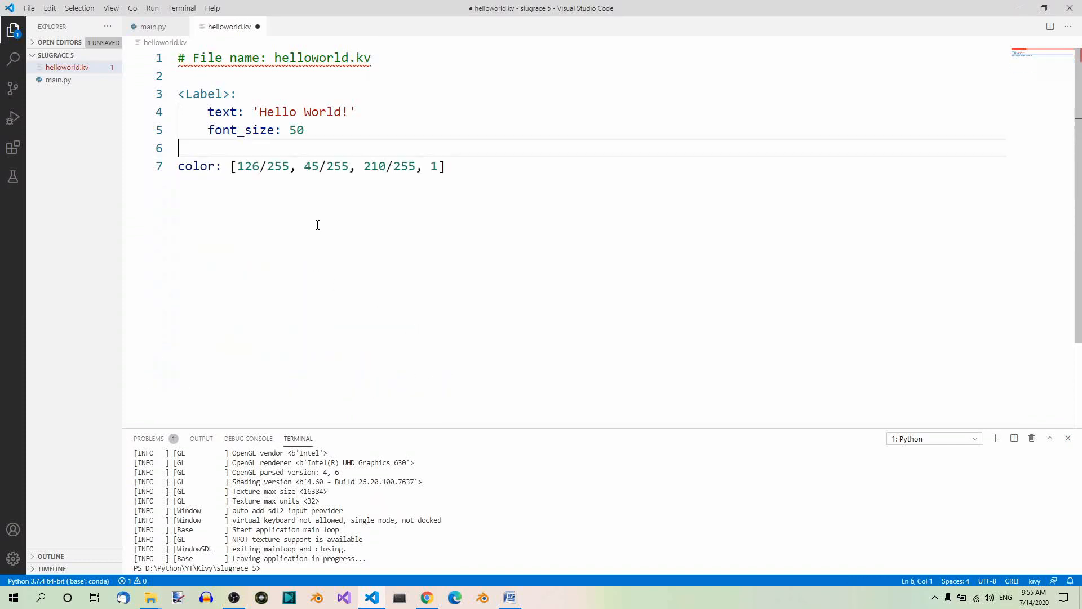
key(Backspace)
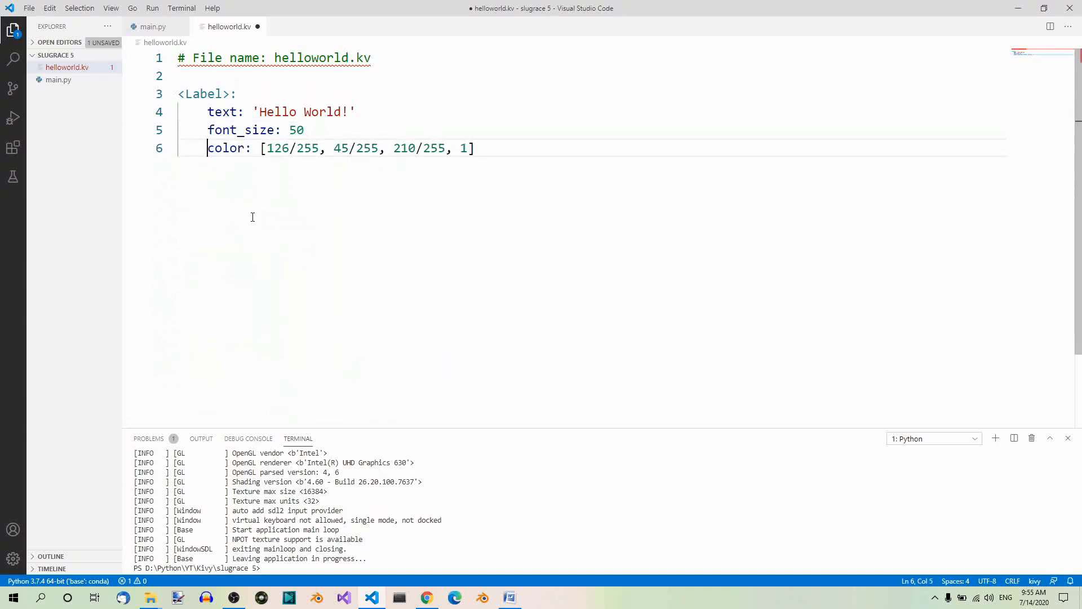
mouse_move(236, 161)
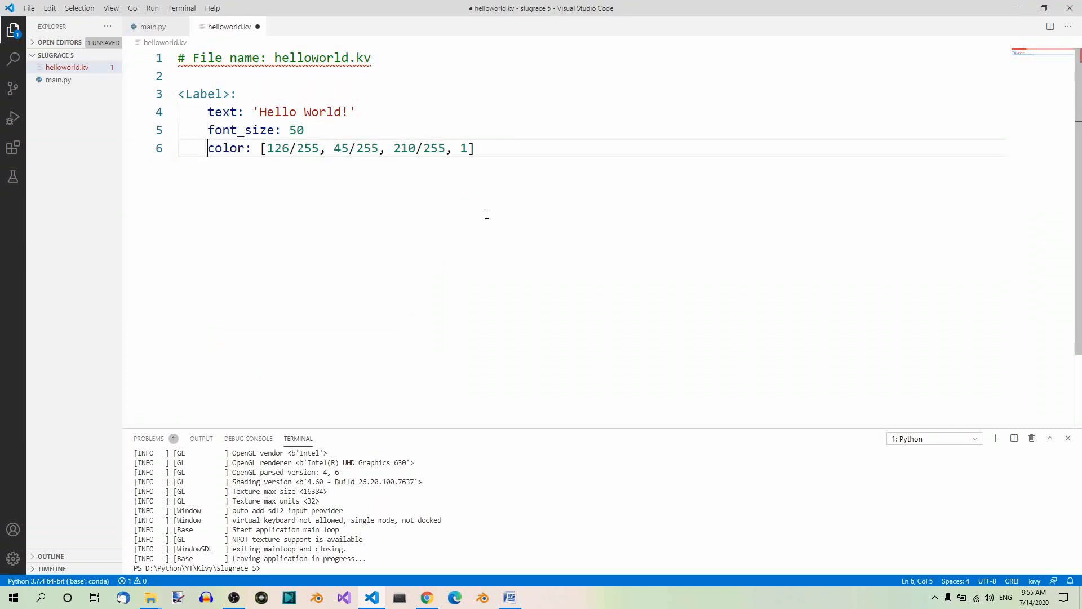
Save the kv file, run main.py to see Hello World! in purple, close it and return to helloworld.kv
key(Ctrl+s)
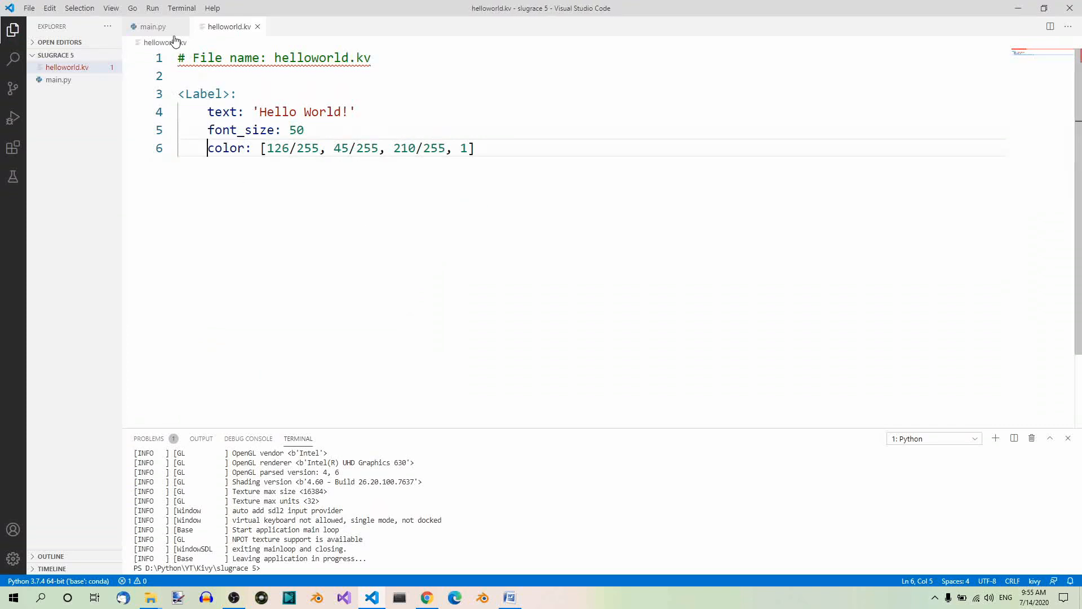
click(150, 27)
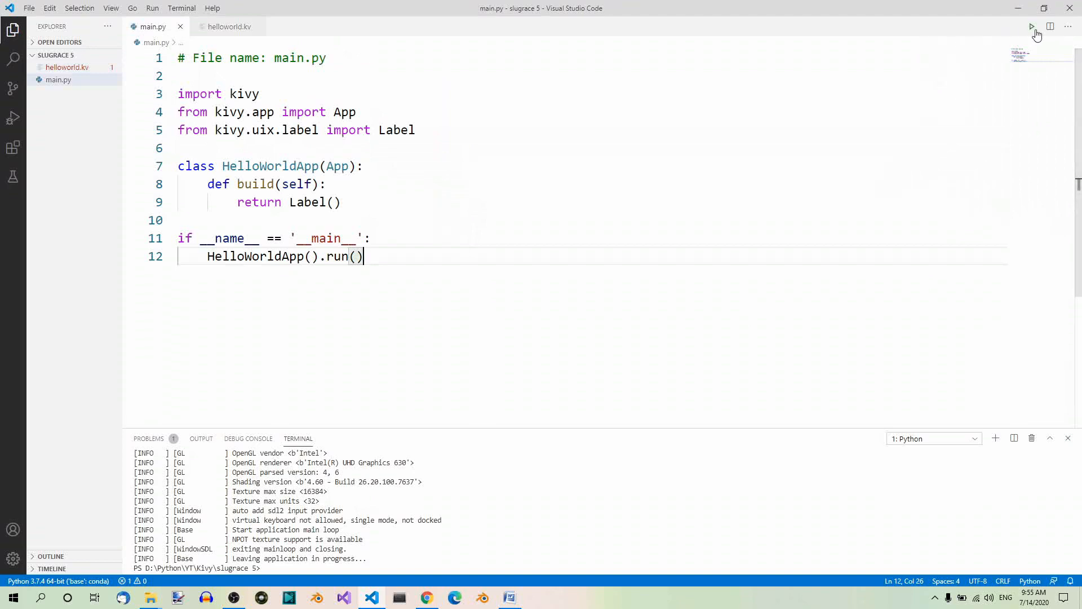
click(1032, 26)
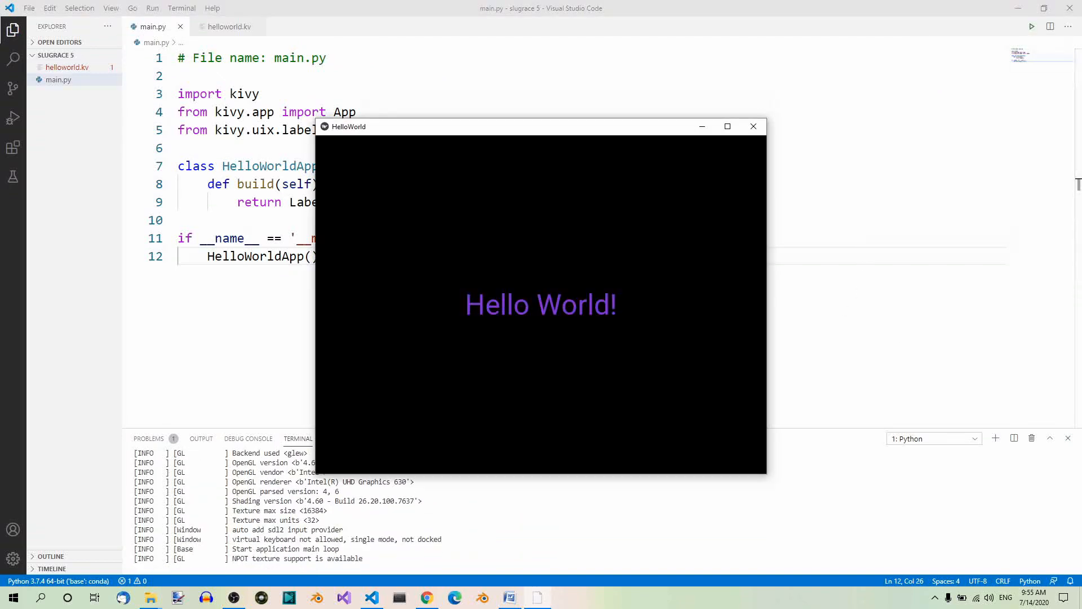
click(753, 126)
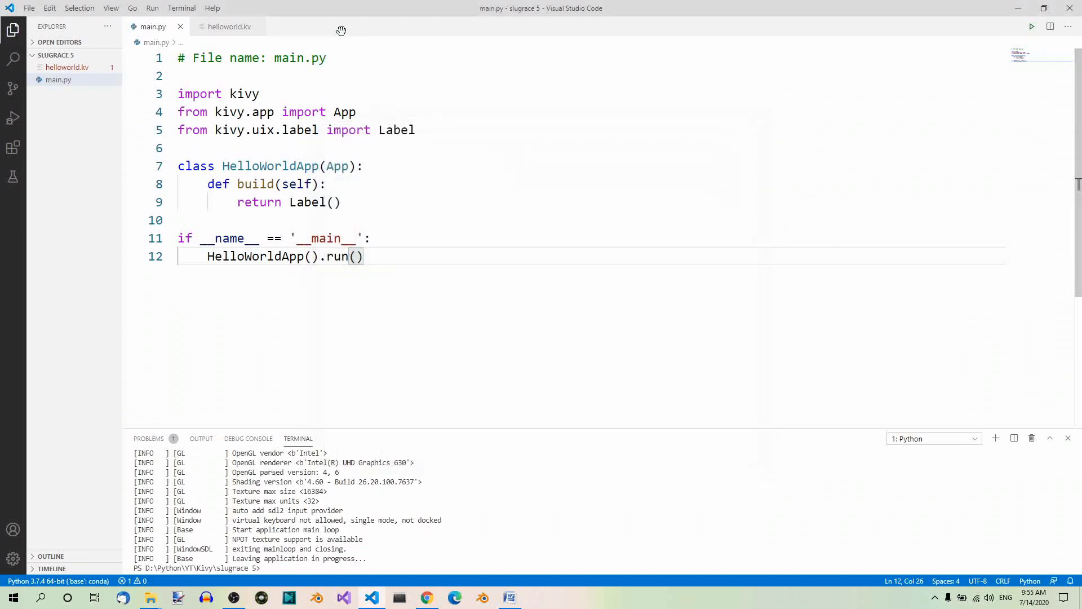
click(225, 27)
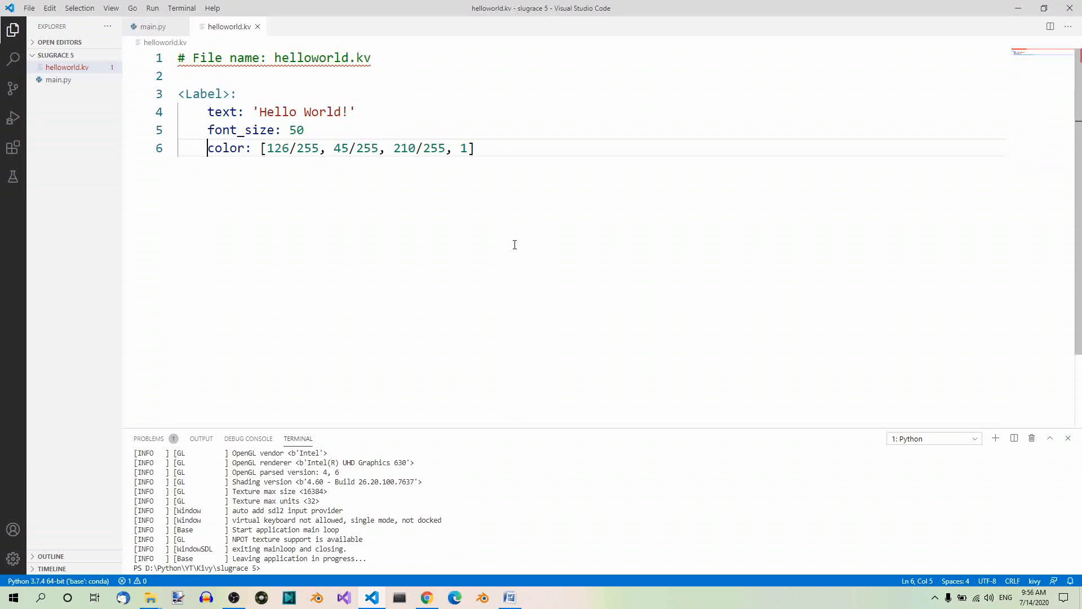
mouse_move(734, 268)
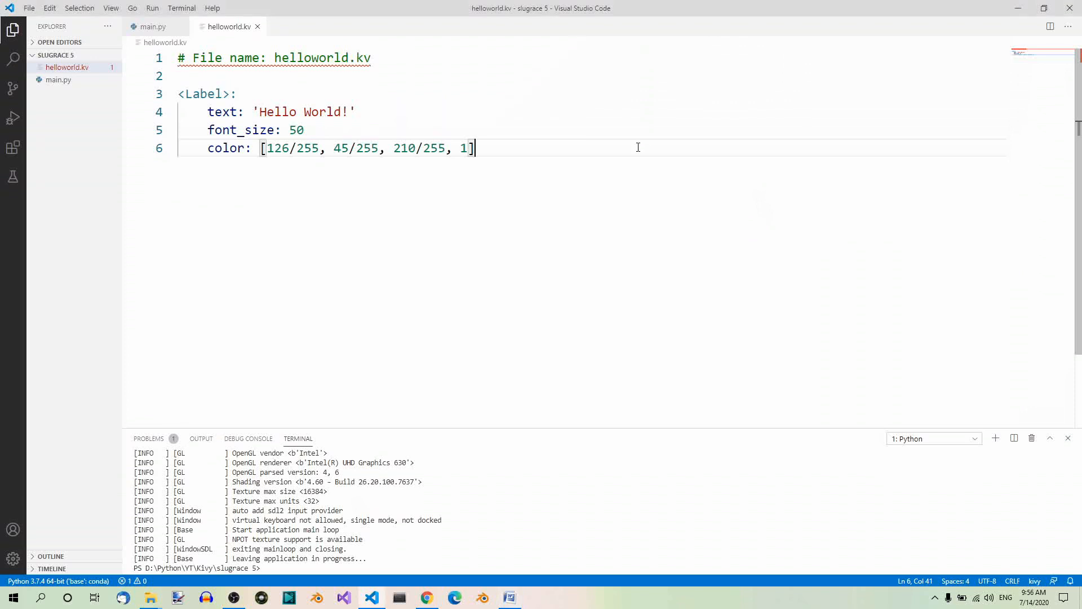
Paste a reference list of markup tags ([b][/b] – bold text, etc.) below the Label, then delete it
key(Enter)
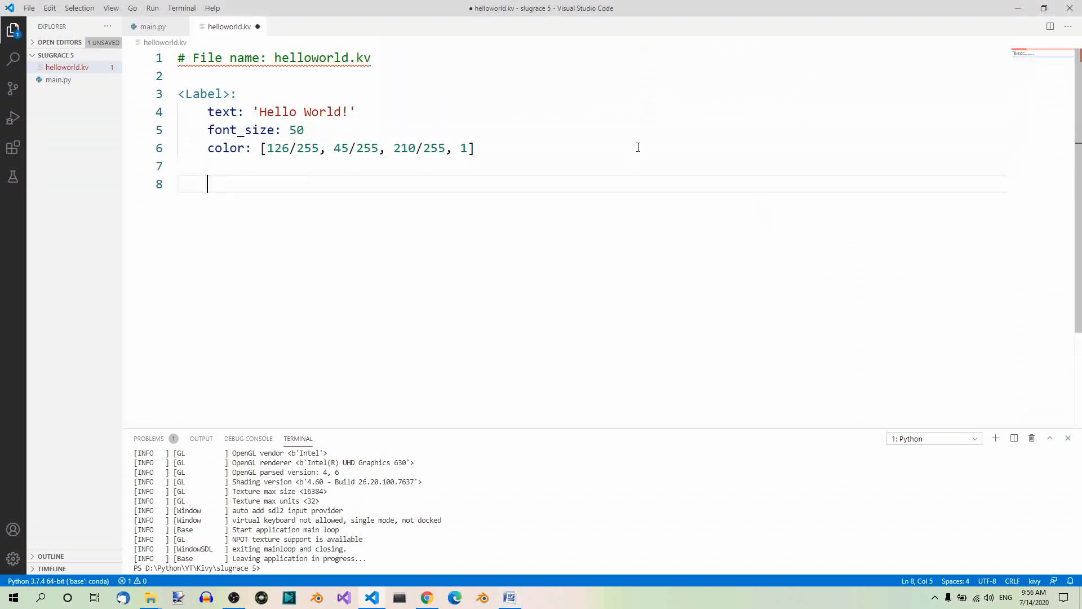
text([b][/b] -  bold text)
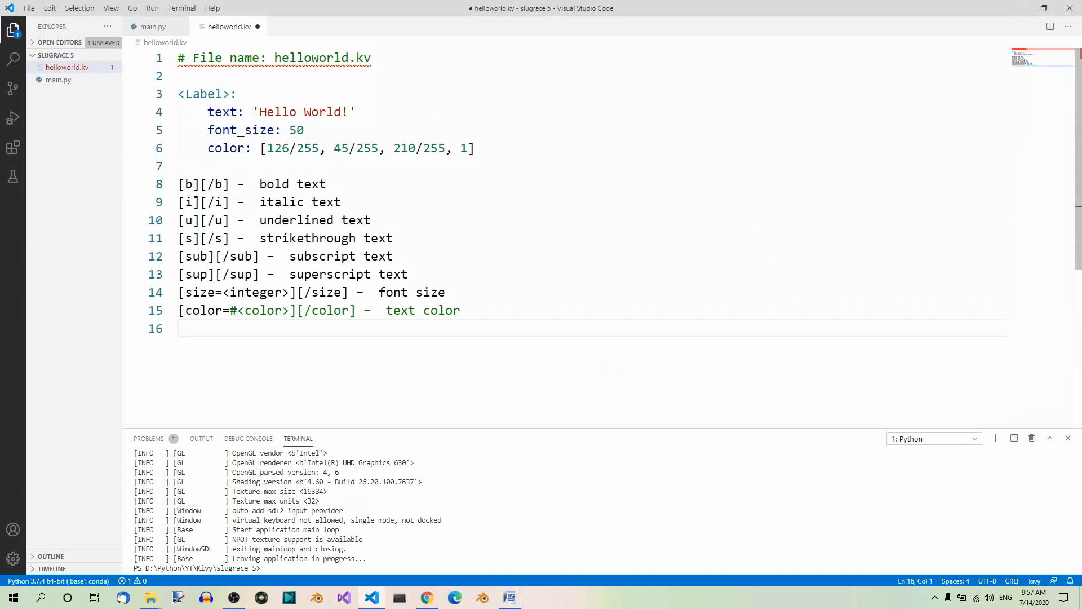
mouse_move(215, 202)
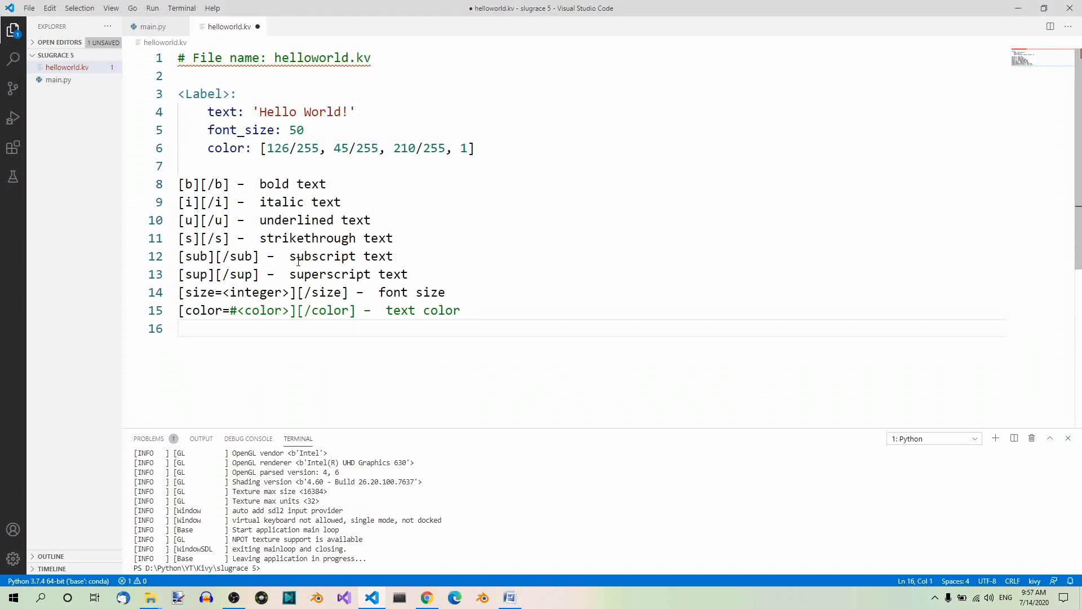
mouse_move(356, 274)
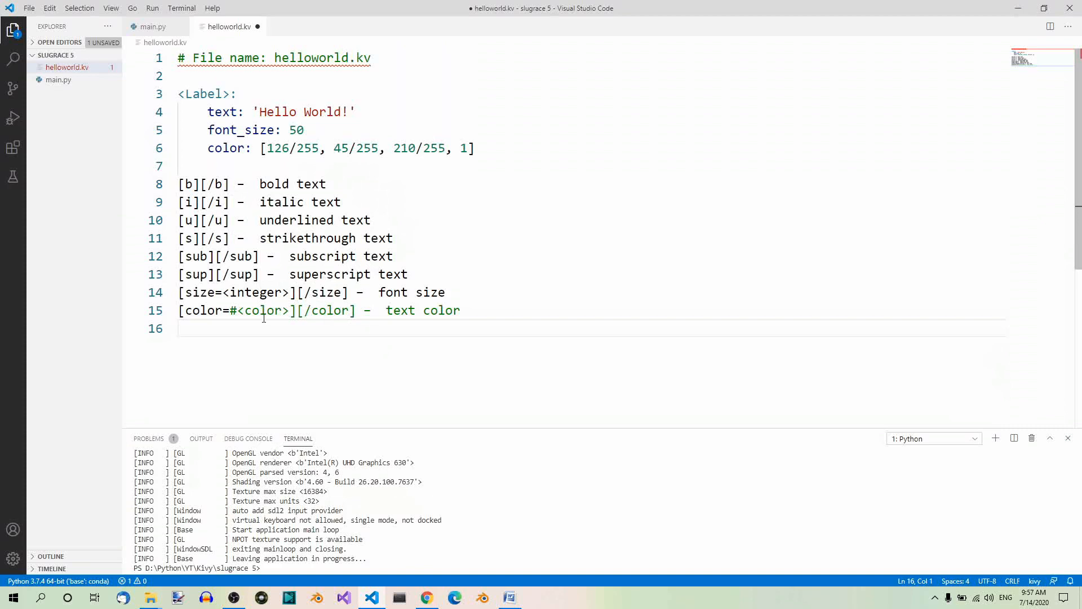
mouse_move(782, 333)
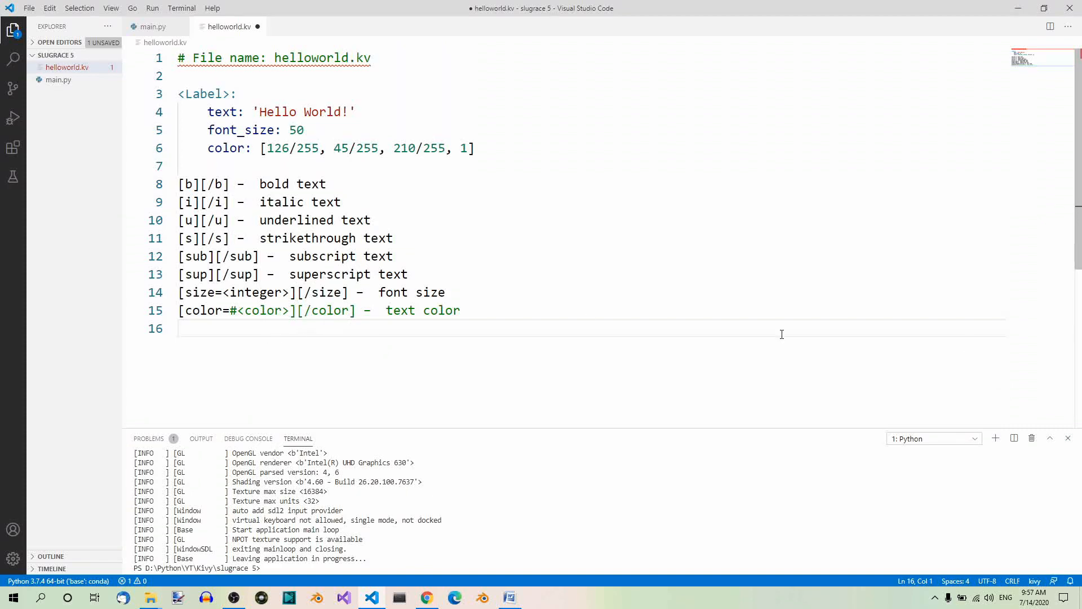
mouse_move(411, 193)
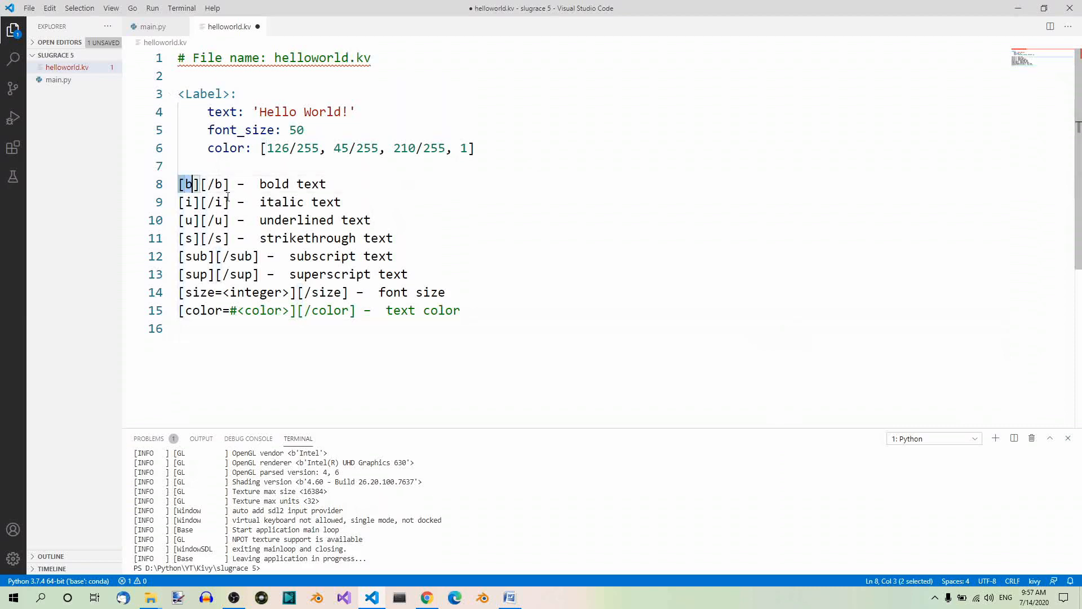
key(Delete)
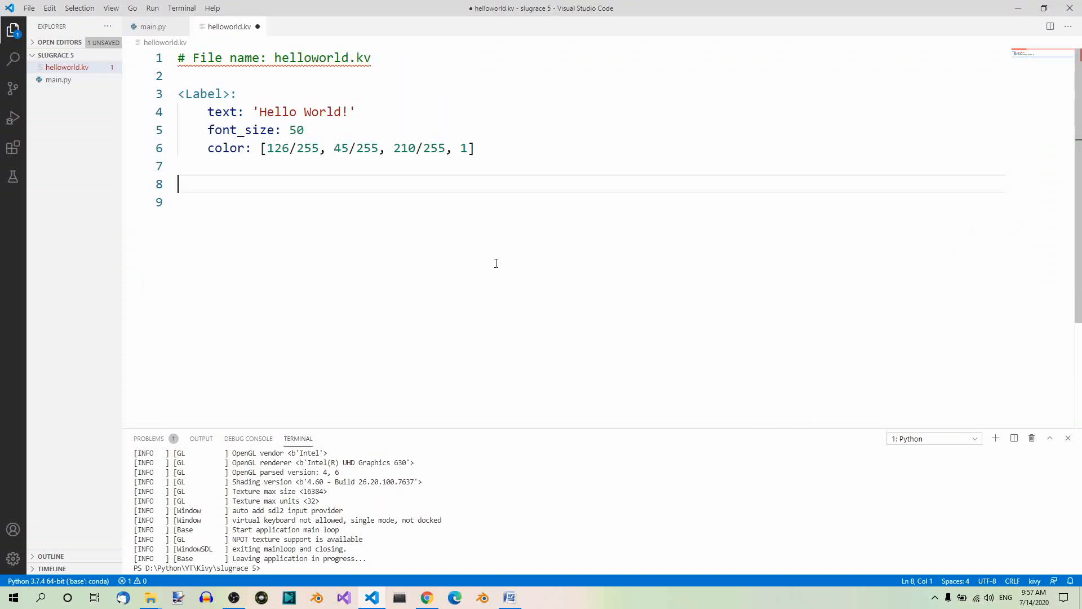
mouse_move(501, 248)
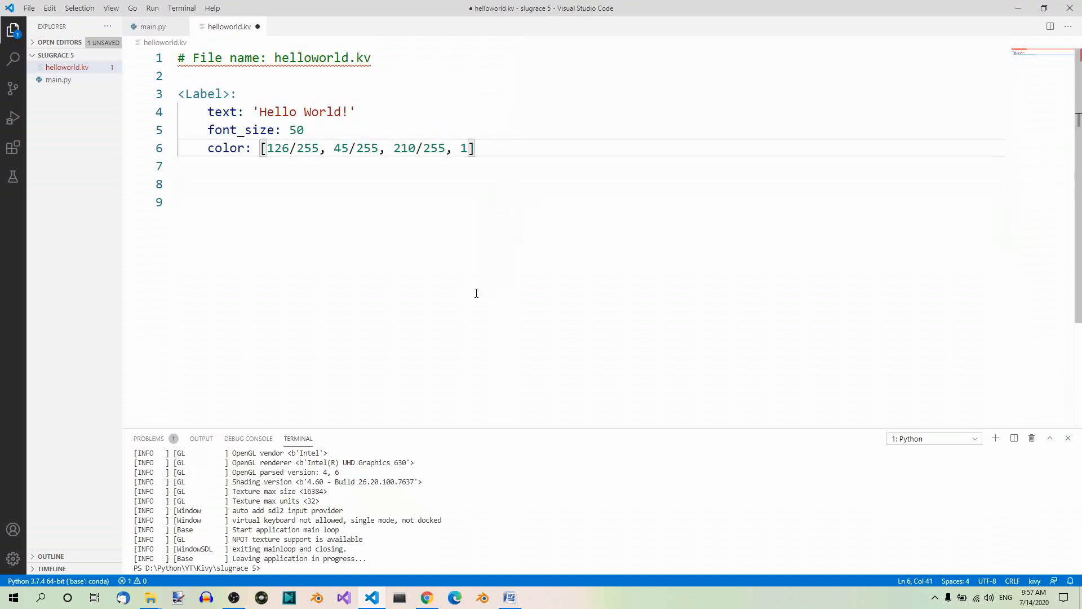
Add markup: True and replace the Label text with a string tagged [b], [i], [u], [s], [sub], [sup], [size=100] and [color]
text(ma)
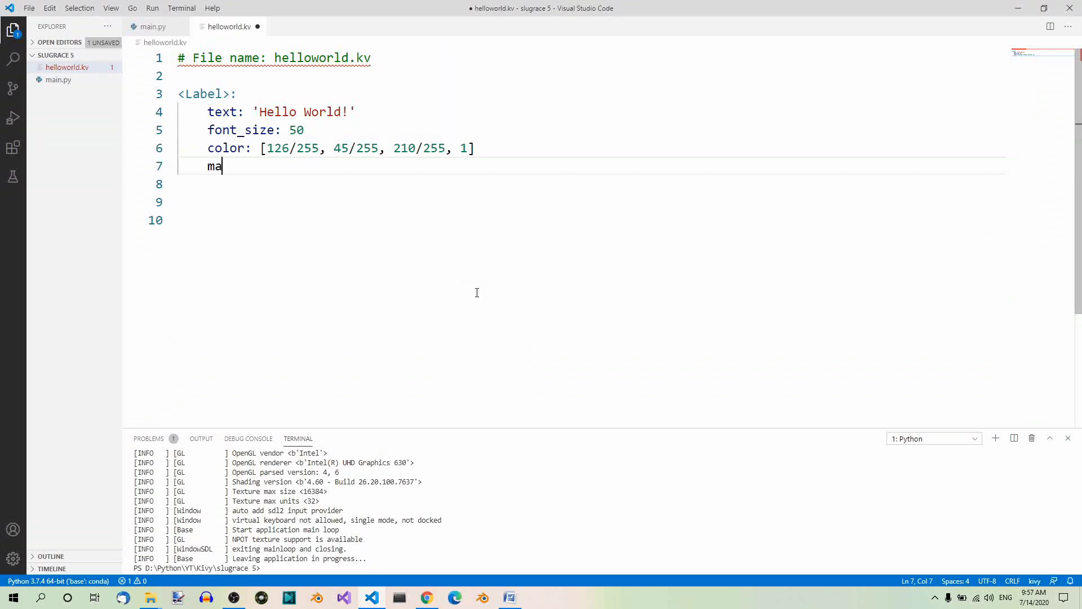
text(rkup:)
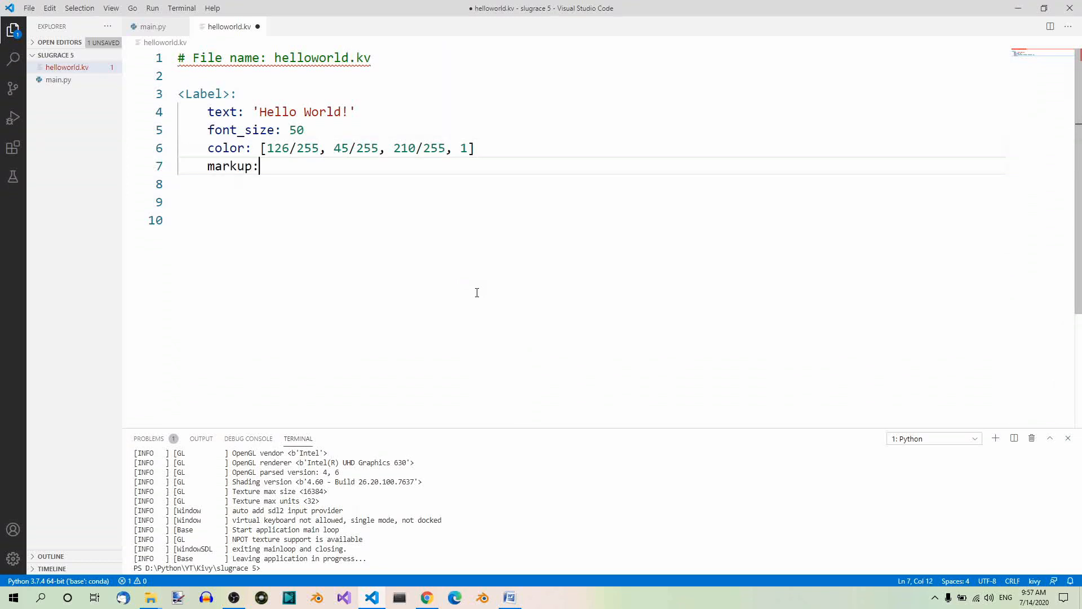
text(Tr)
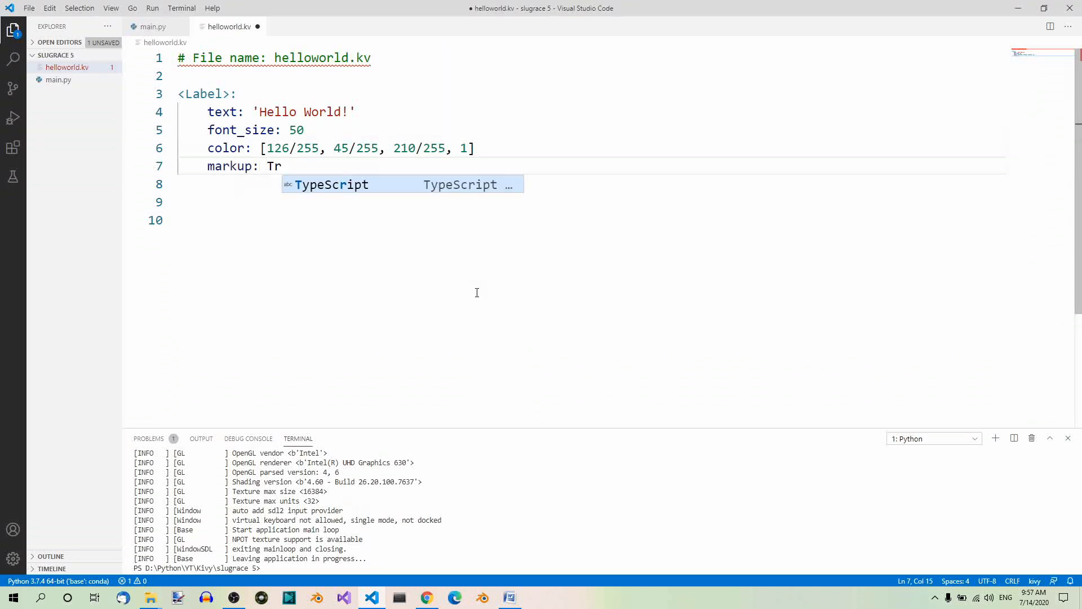
text(ue)
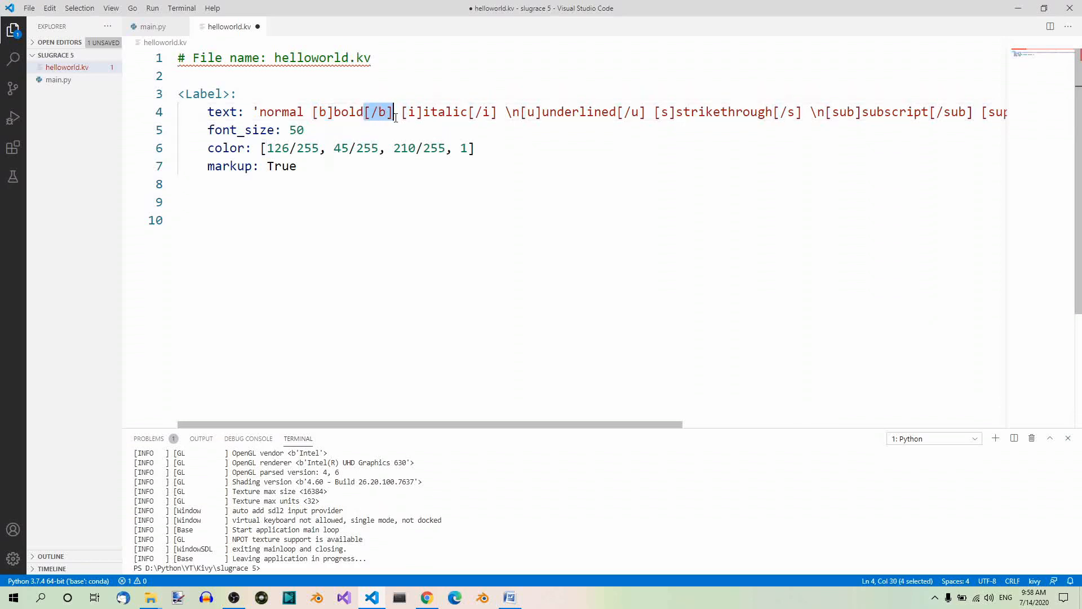
double_click(411, 111)
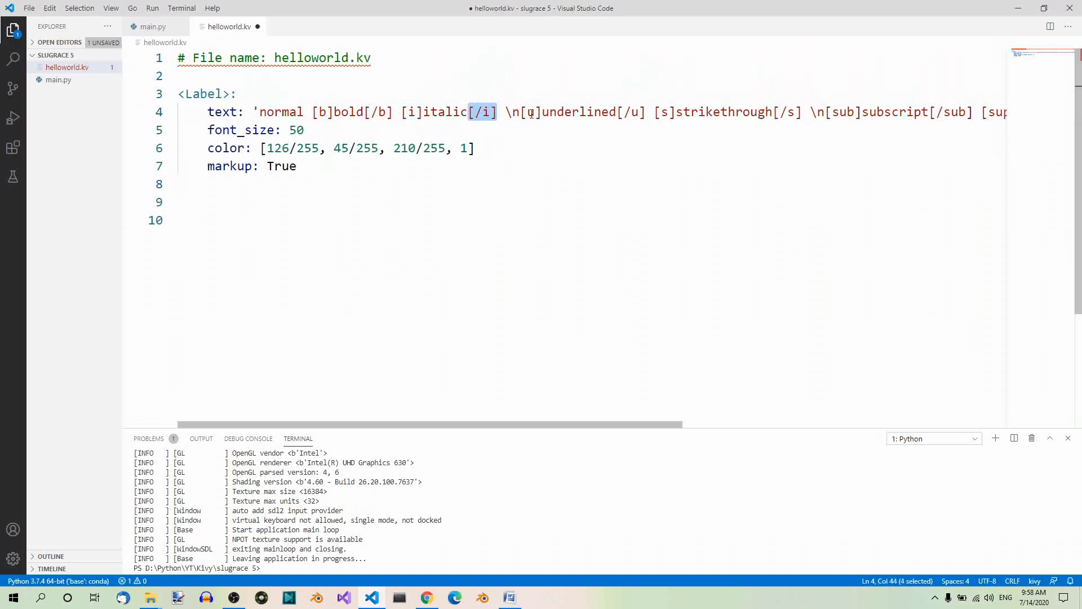
mouse_move(626, 111)
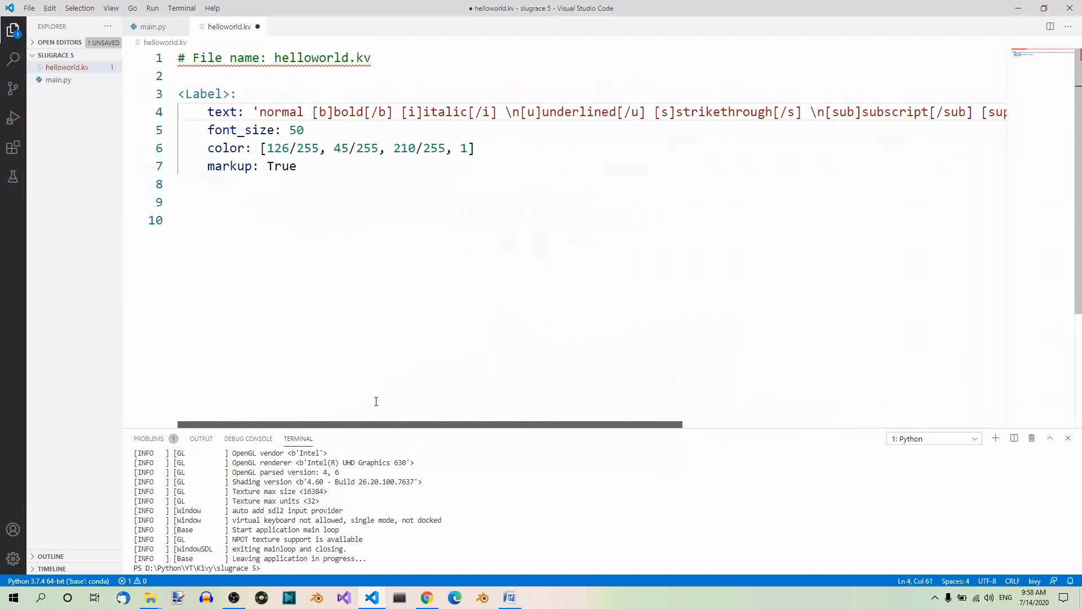
mouse_move(338, 281)
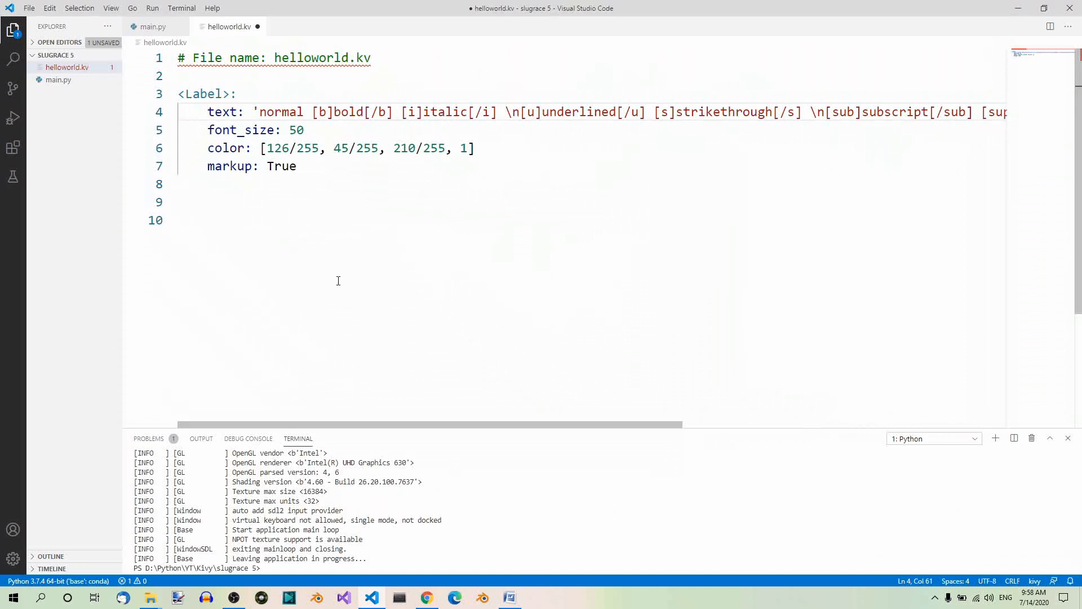
Save helloworld.kv, run the app to view the styled purple, big and yellow text, then close it
key(Ctrl+s)
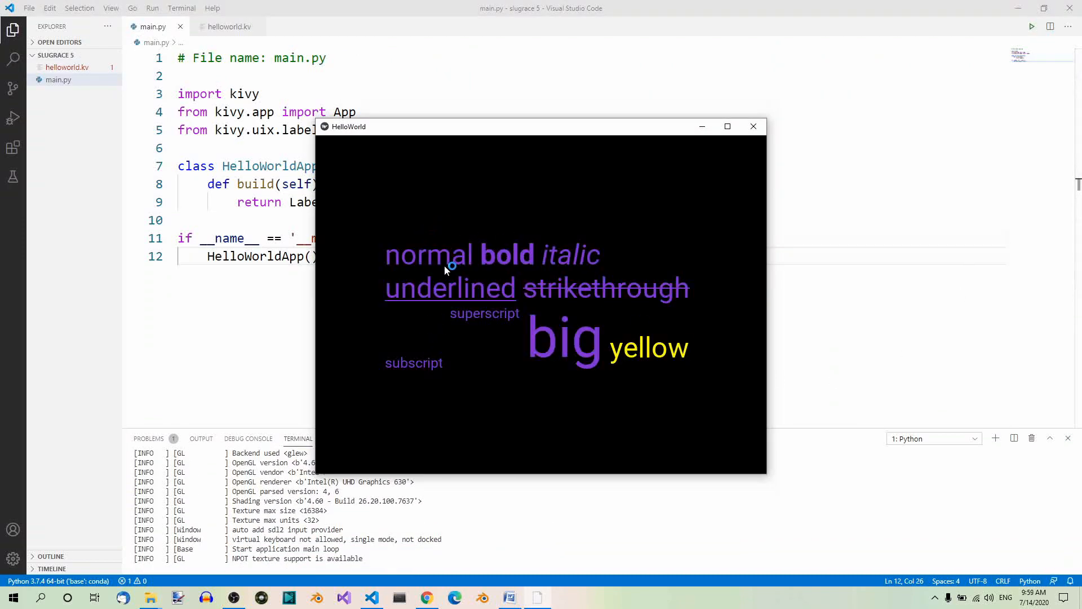
mouse_move(687, 297)
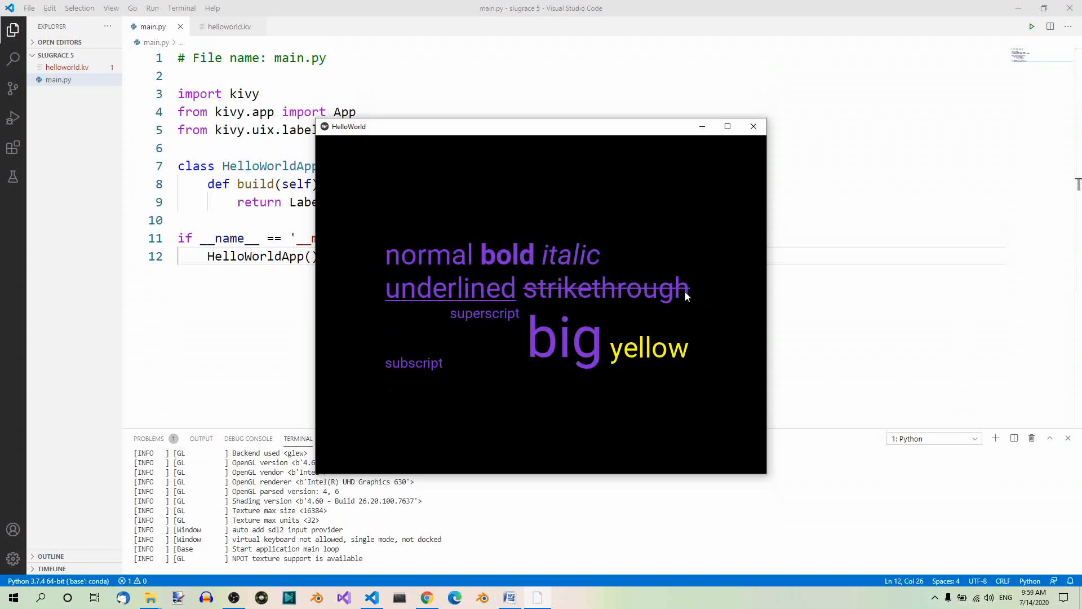
mouse_move(473, 328)
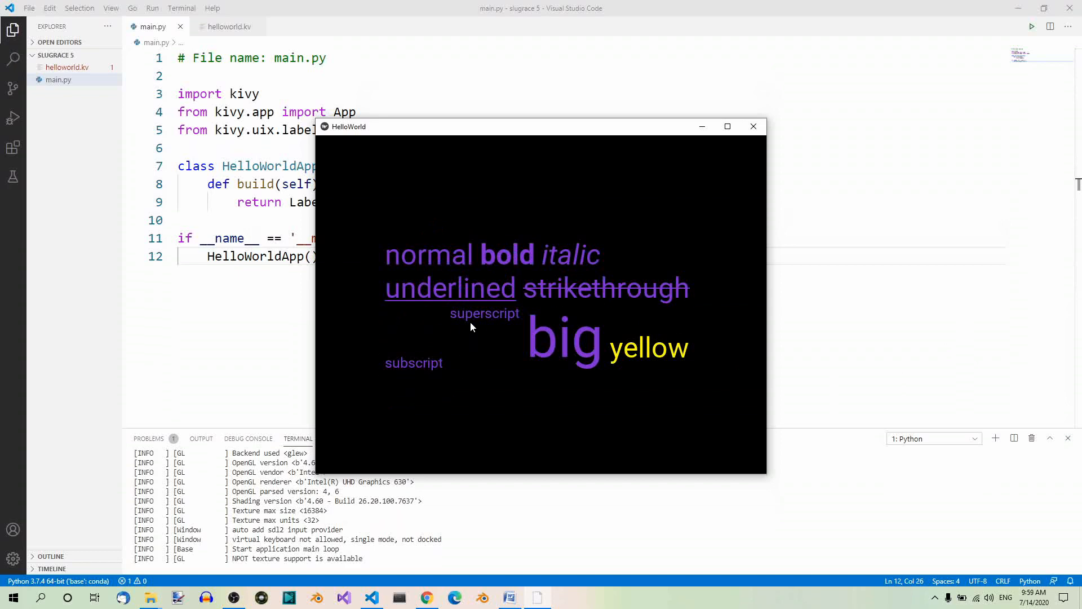
mouse_move(702, 176)
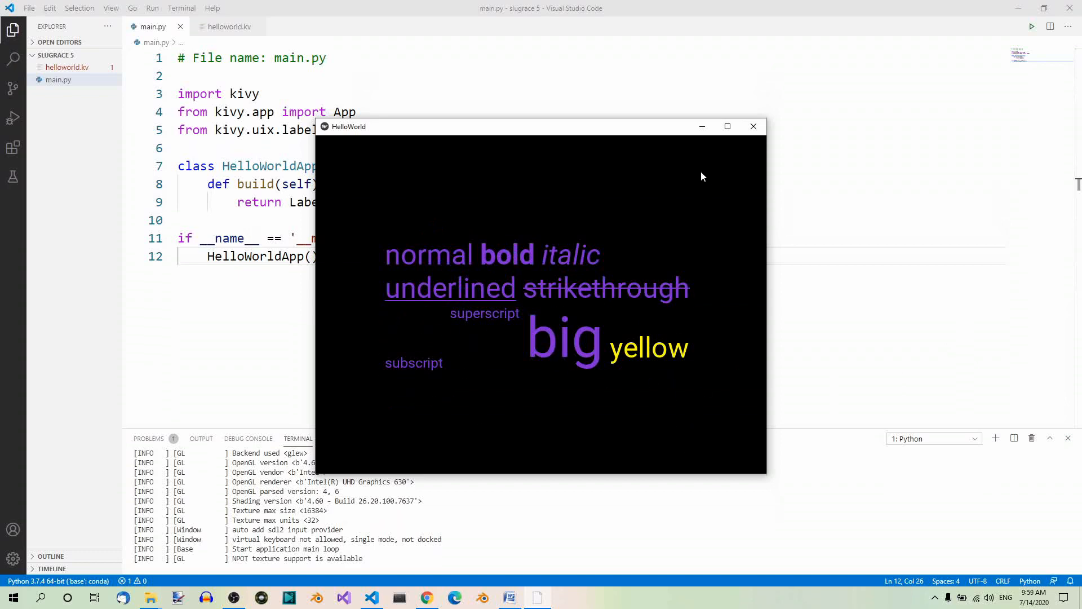
mouse_move(427, 239)
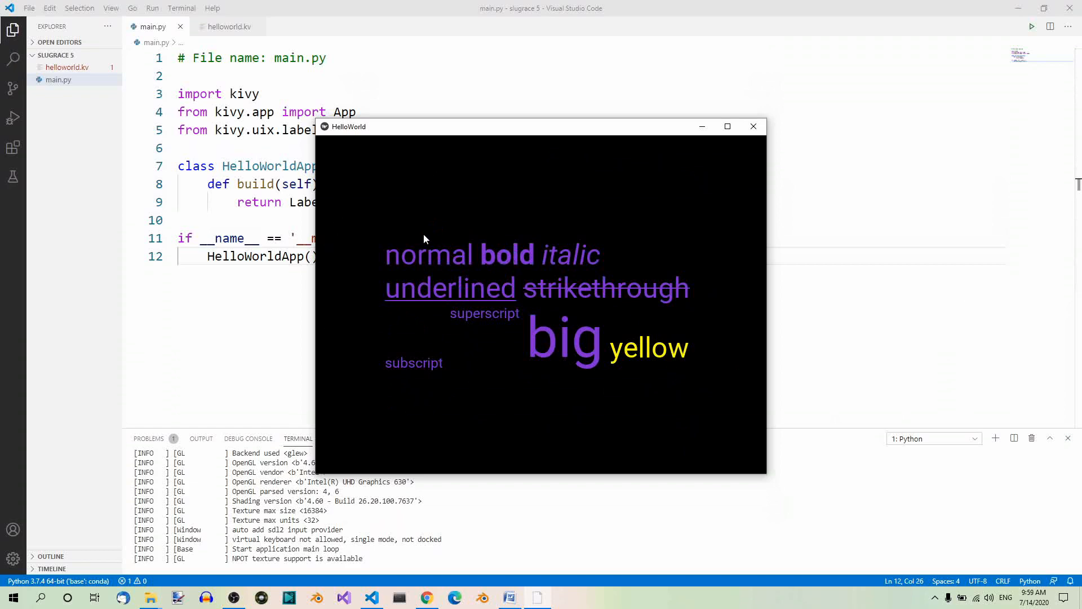
mouse_move(753, 134)
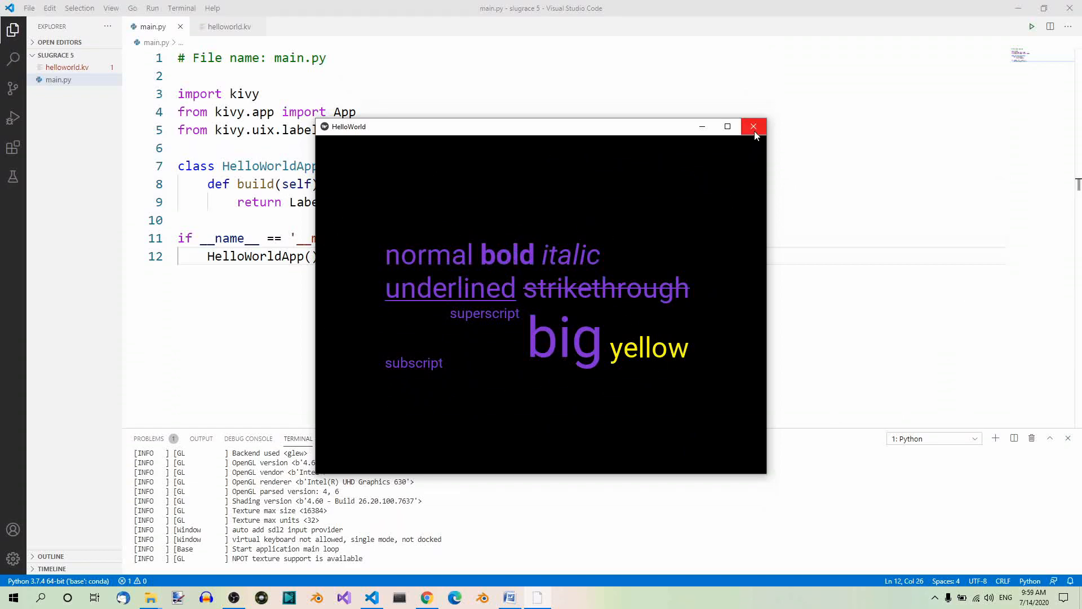
mouse_move(756, 134)
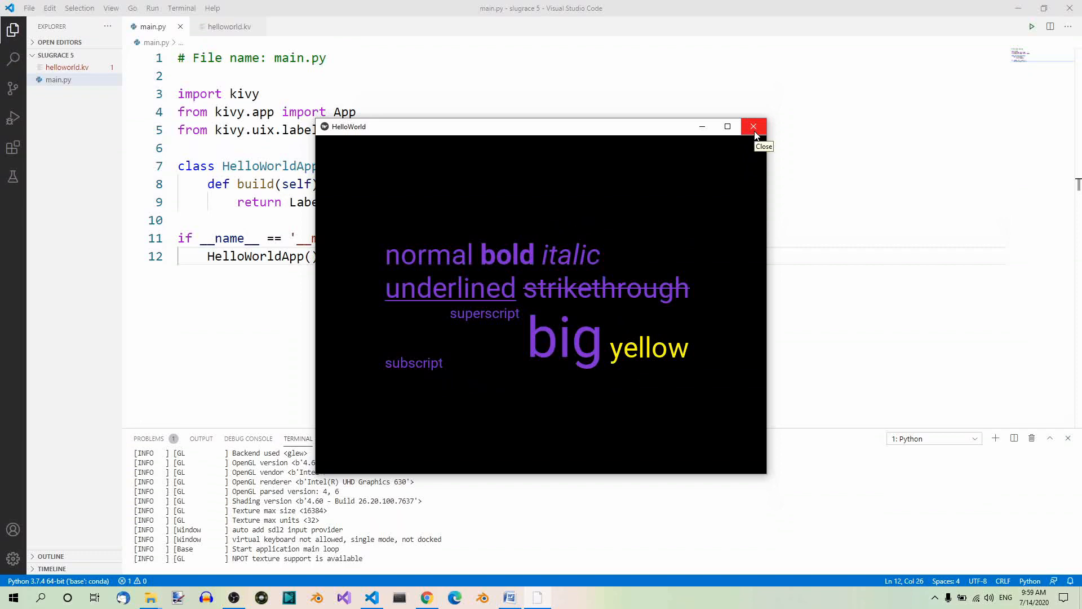
click(754, 127)
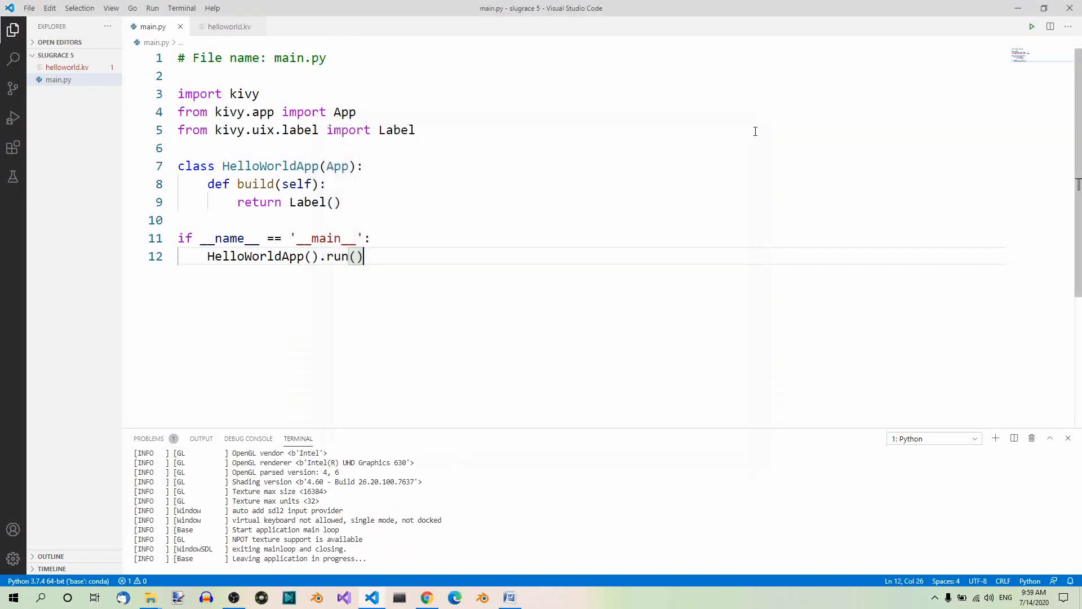
Review the [size=100] and [color=#ff0f] tags at the end of line 4 in helloworld.kv
click(225, 27)
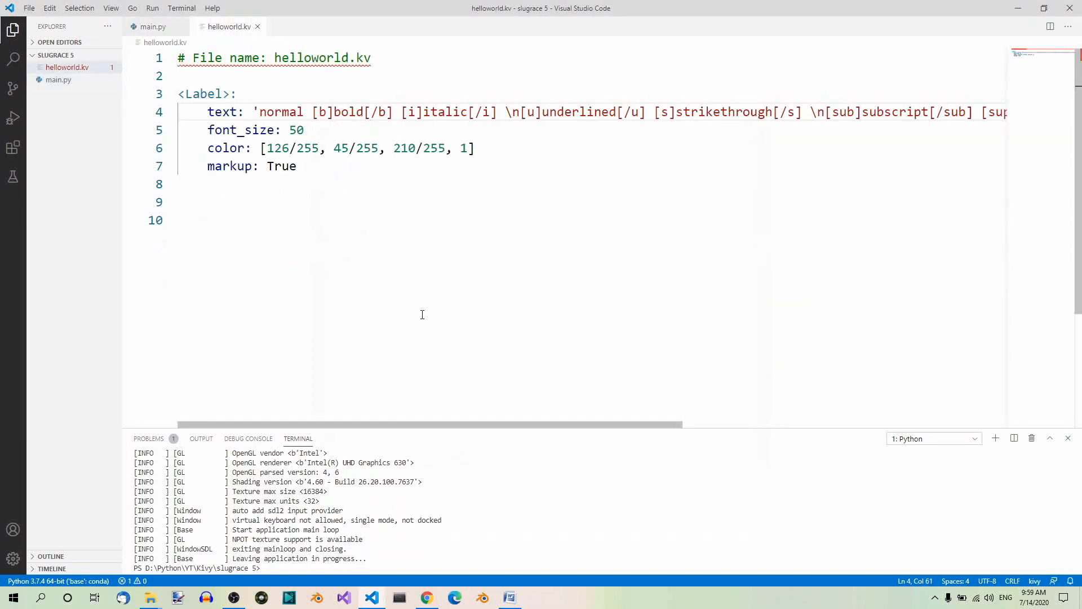
mouse_move(323, 139)
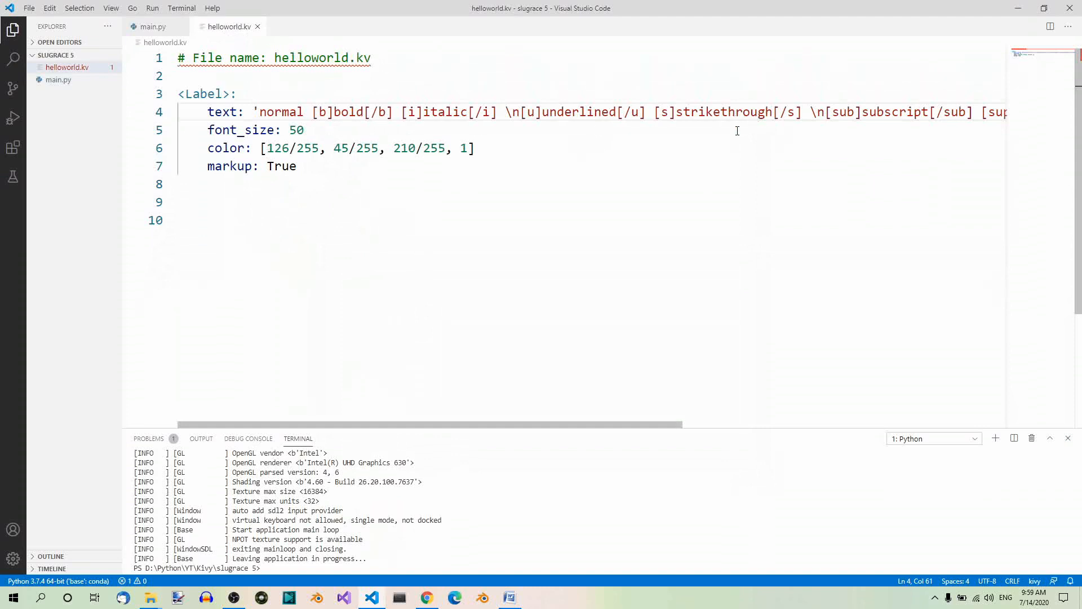
mouse_move(736, 225)
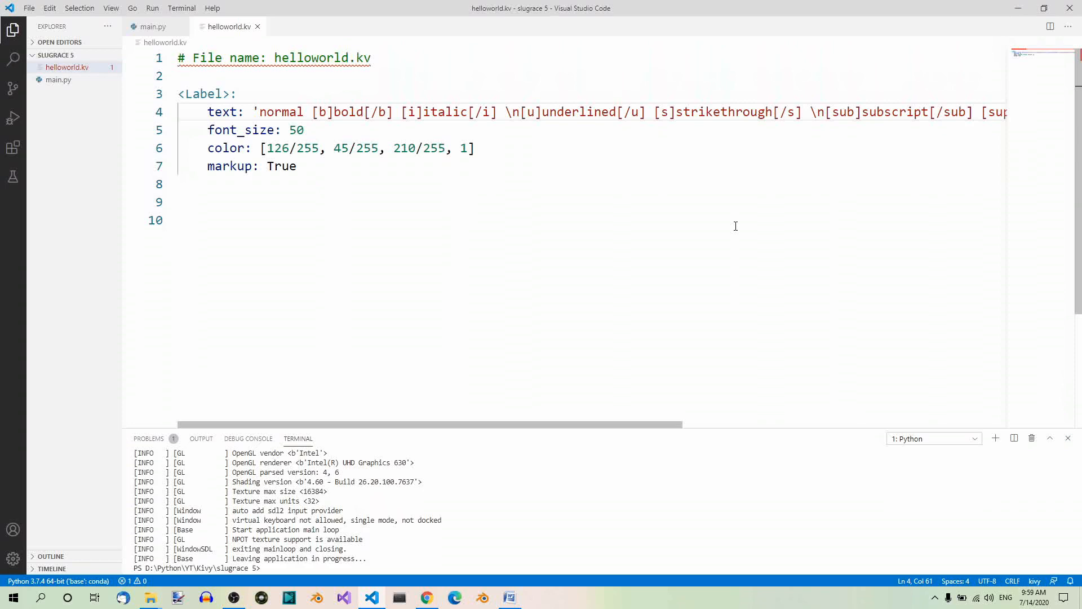
mouse_move(663, 422)
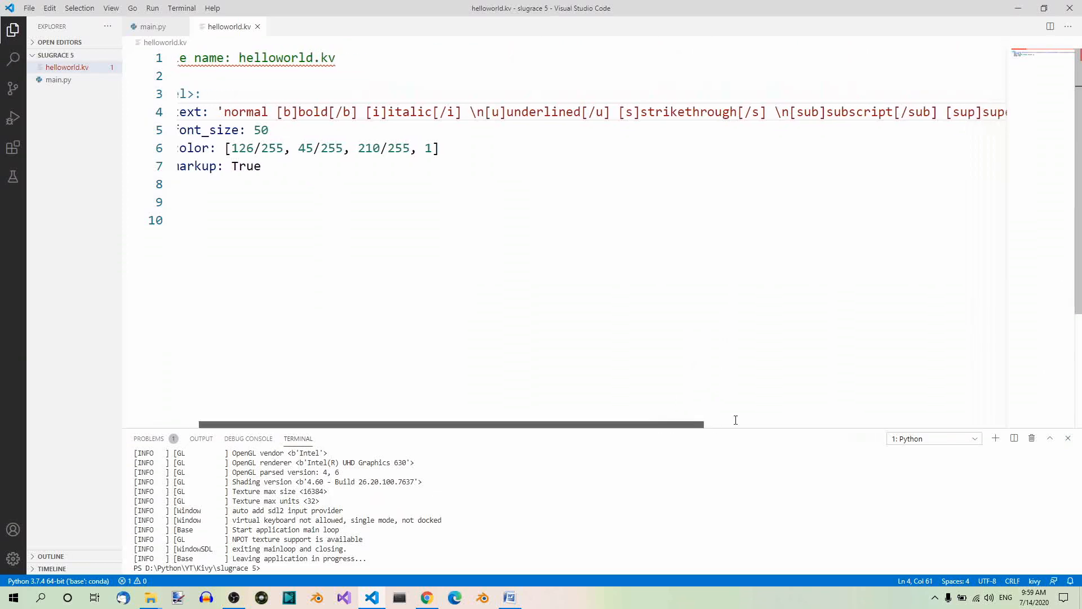
scroll(right, 3)
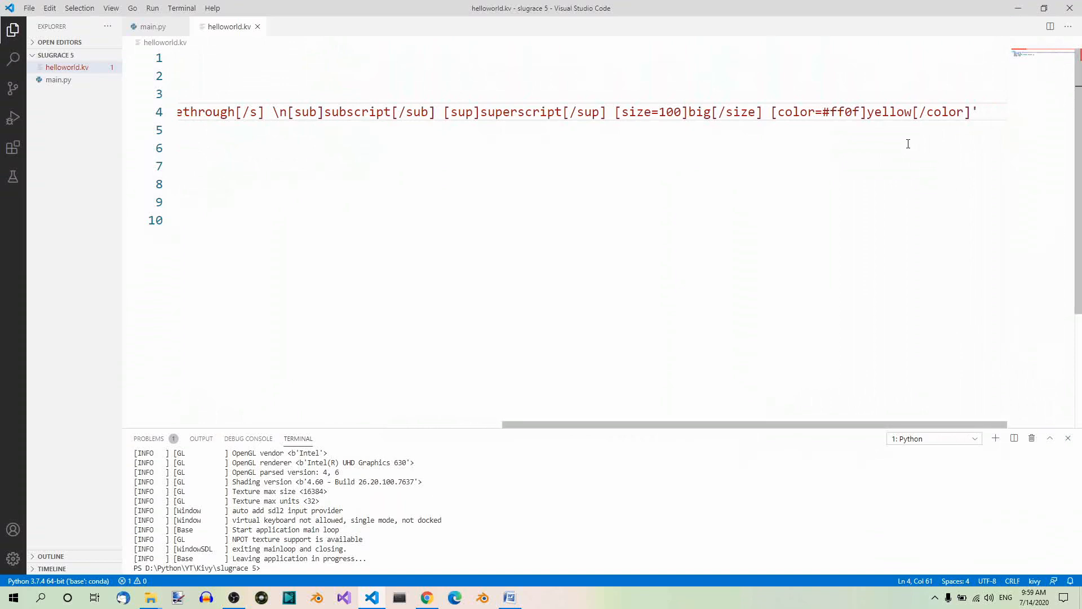
mouse_move(843, 120)
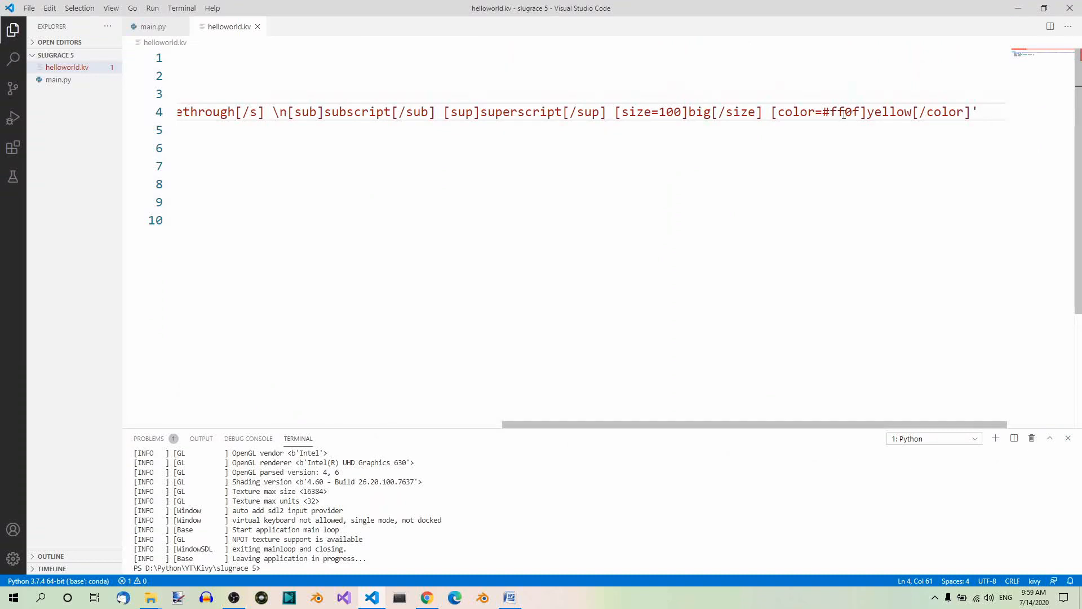
double_click(845, 111)
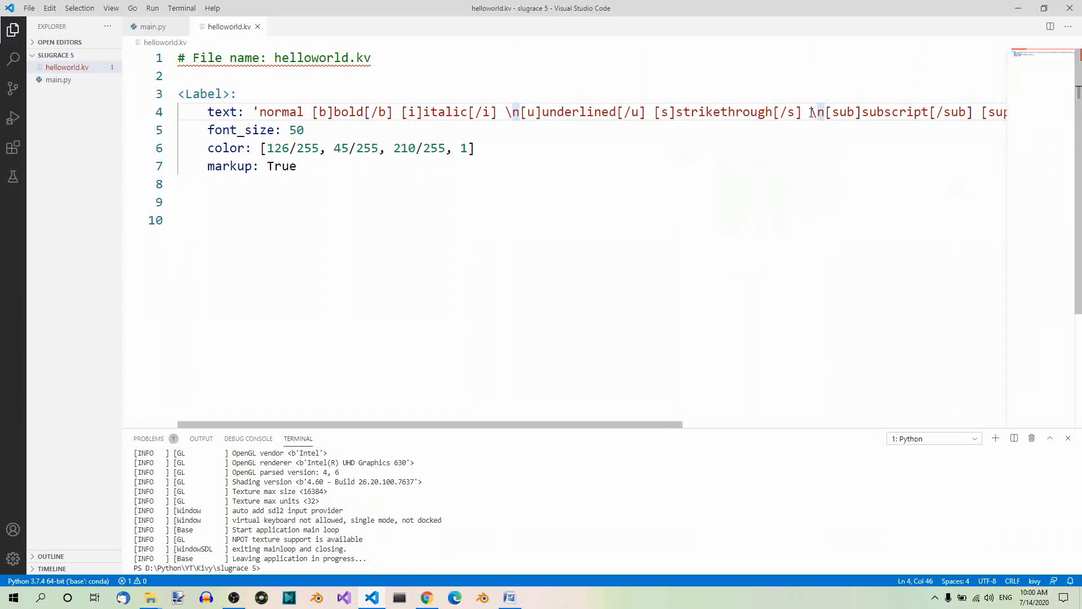
drag(808, 111, 826, 111)
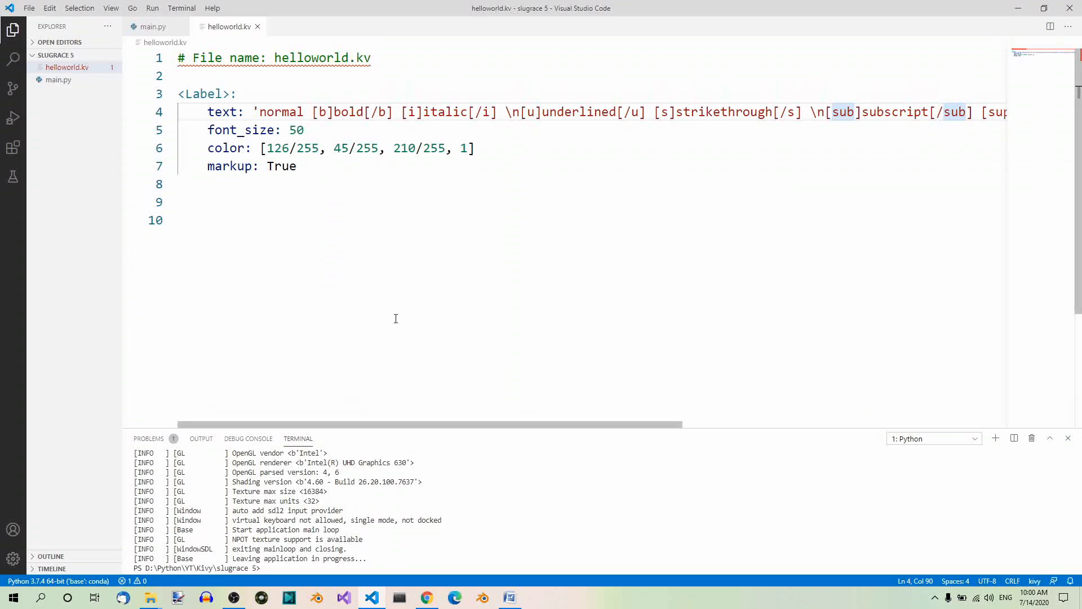
mouse_move(330, 202)
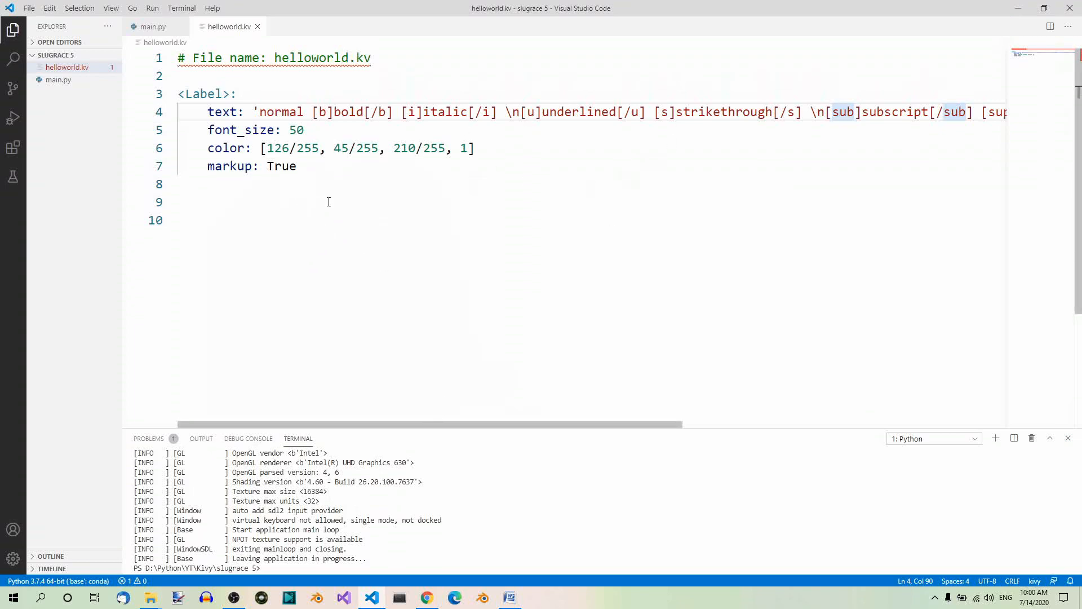
mouse_move(649, 266)
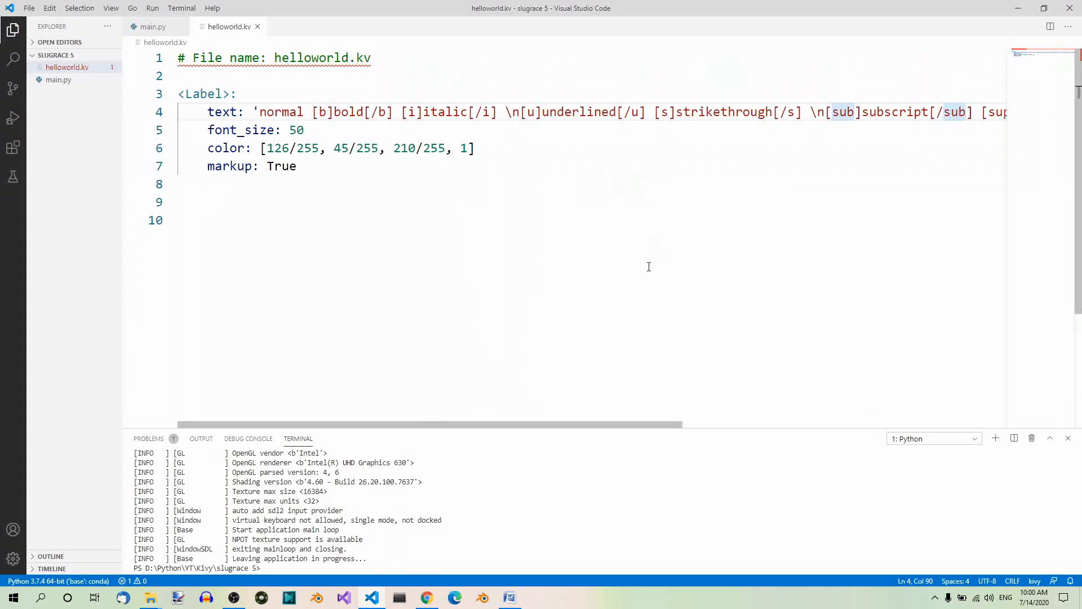